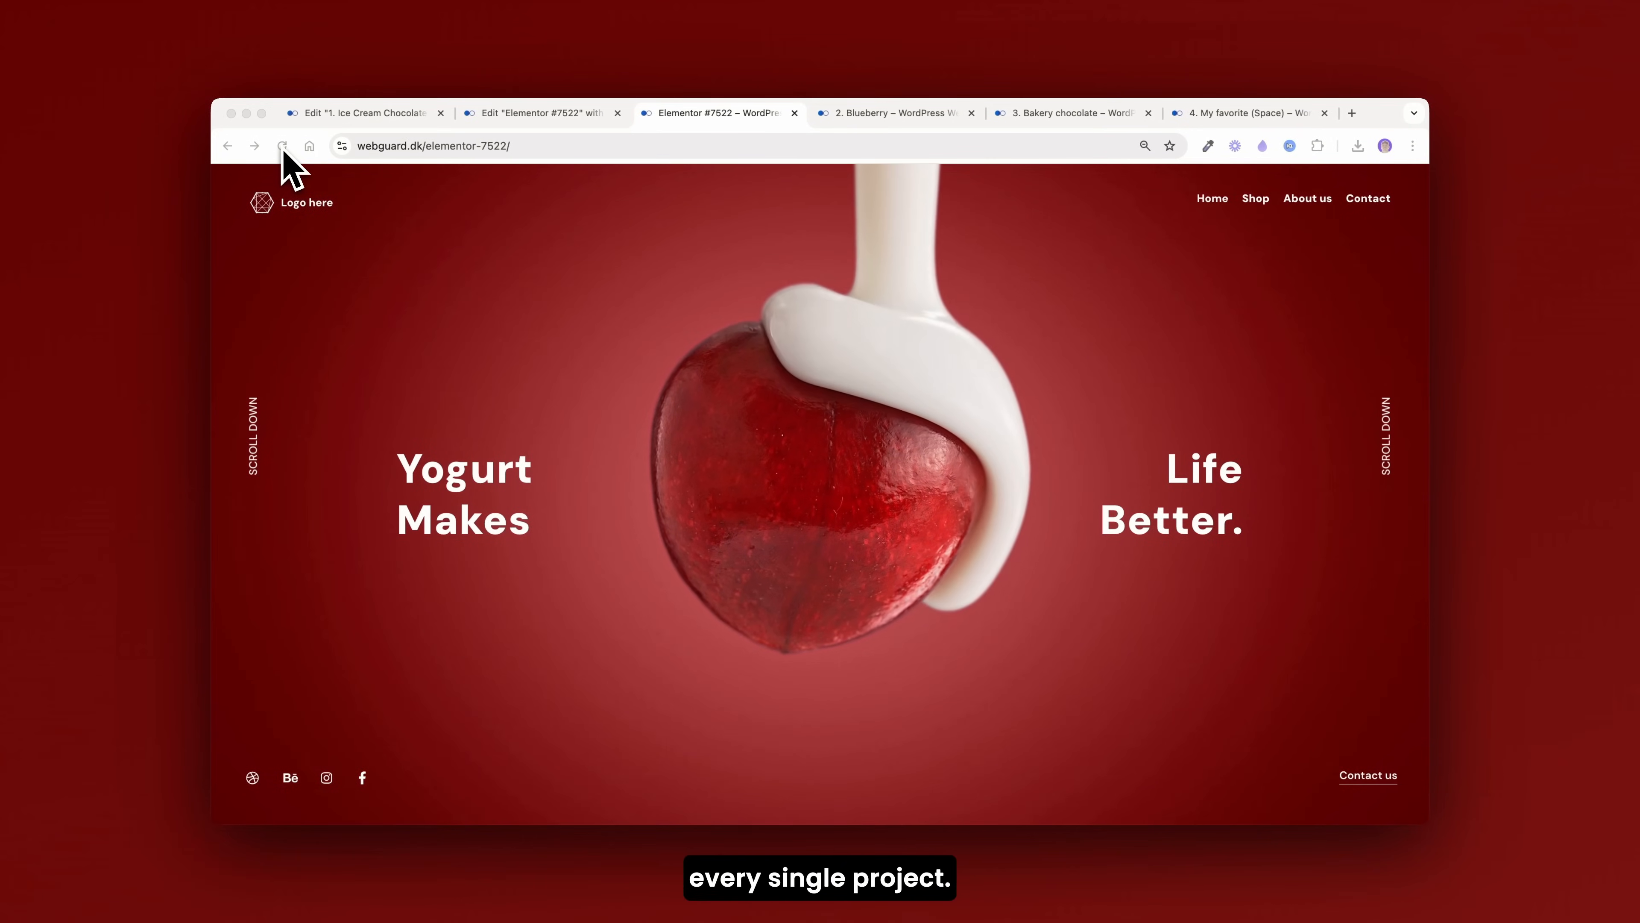
# - Flip through the yogurt, ice cream, blueberry and bakery chocolate demo tabs, ending on 'My favorite (Space)'
pyautogui.click(906, 113)
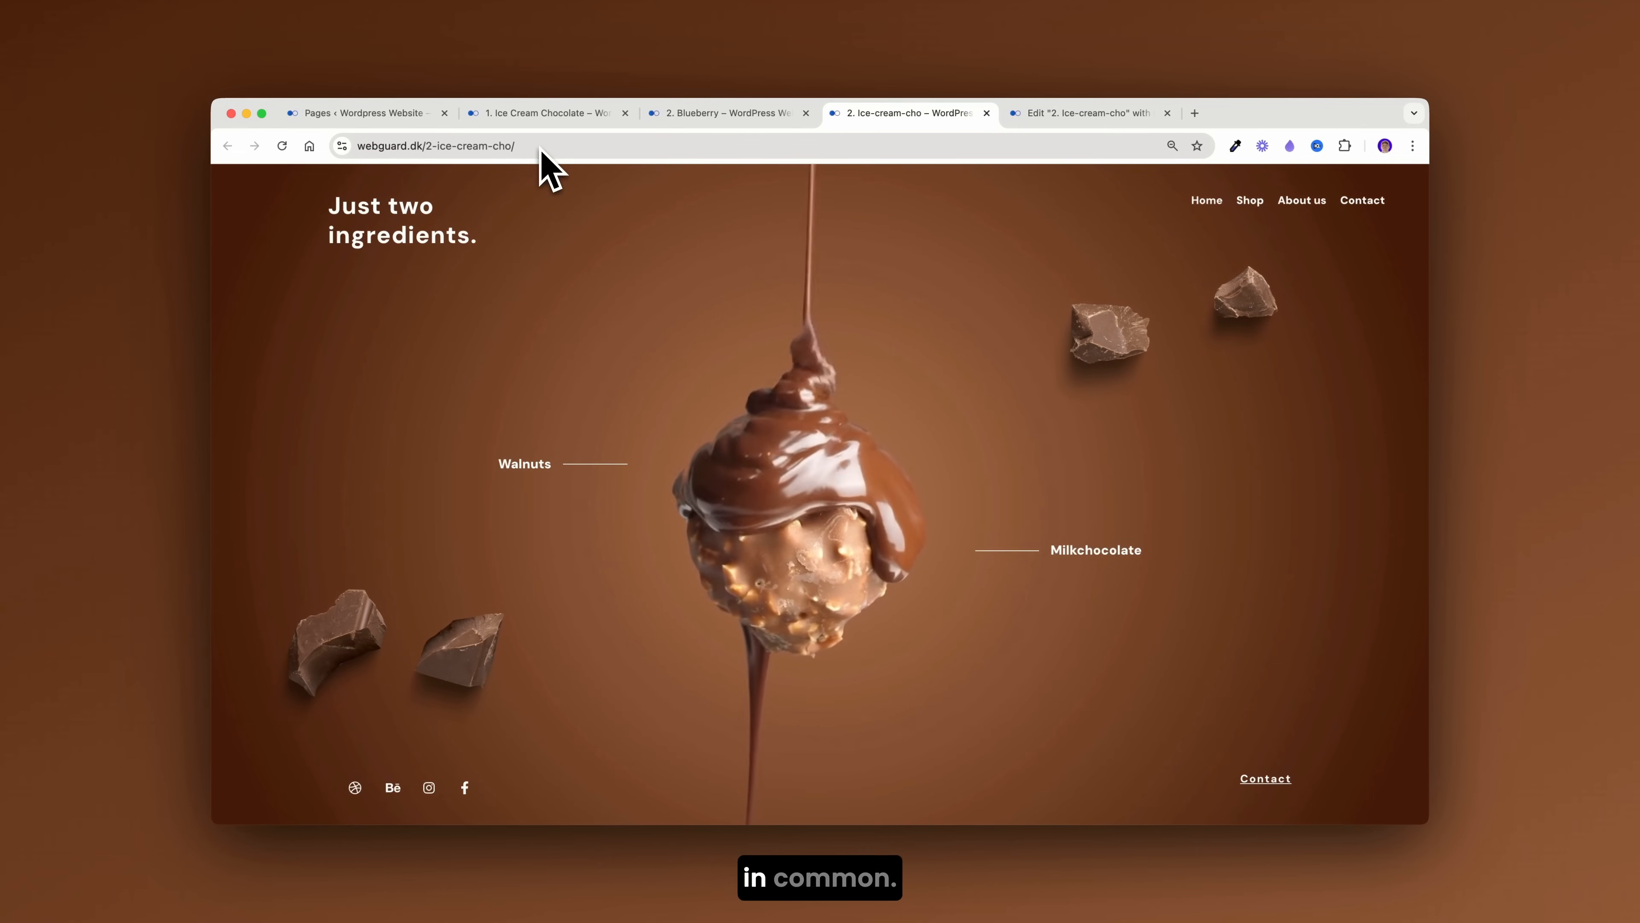
pyautogui.click(722, 113)
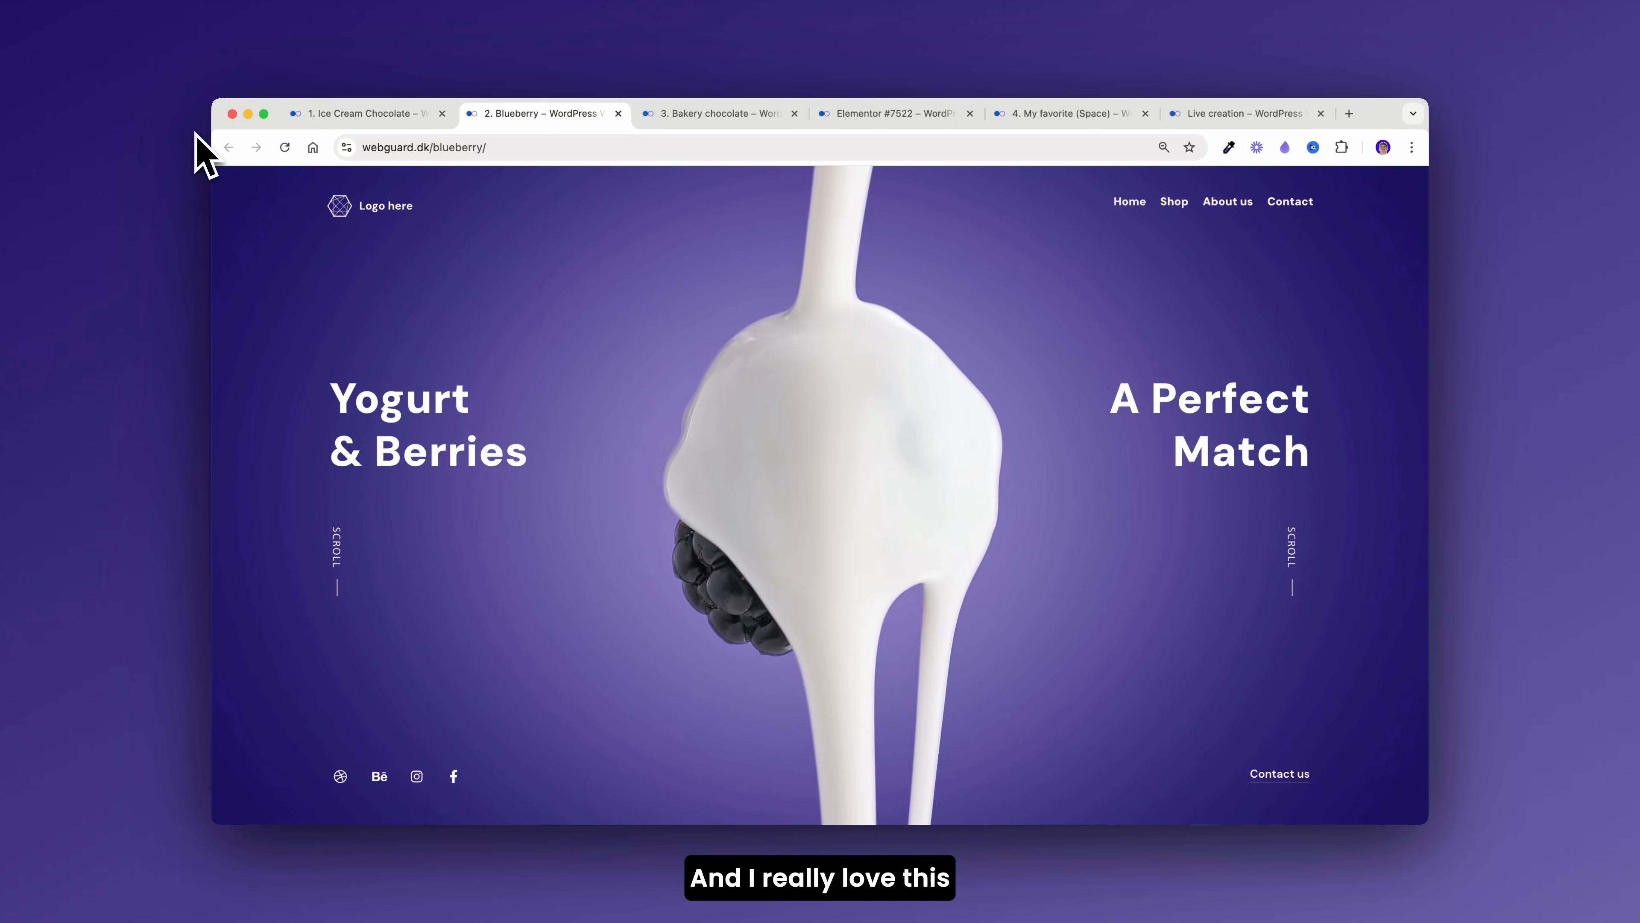
pyautogui.click(717, 113)
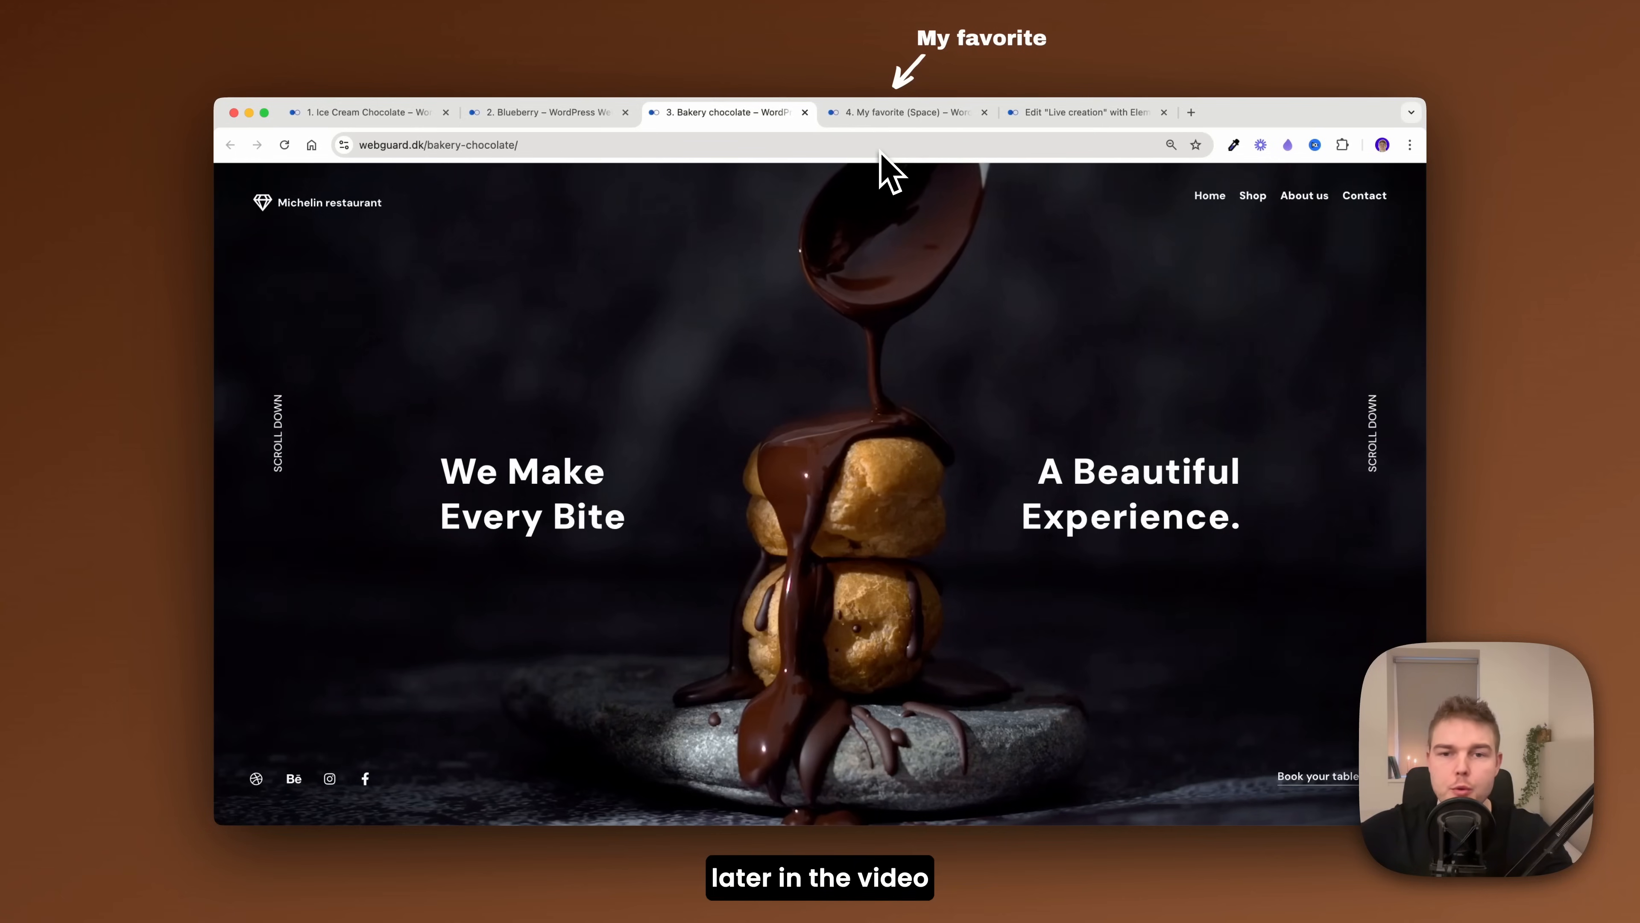
pyautogui.click(905, 112)
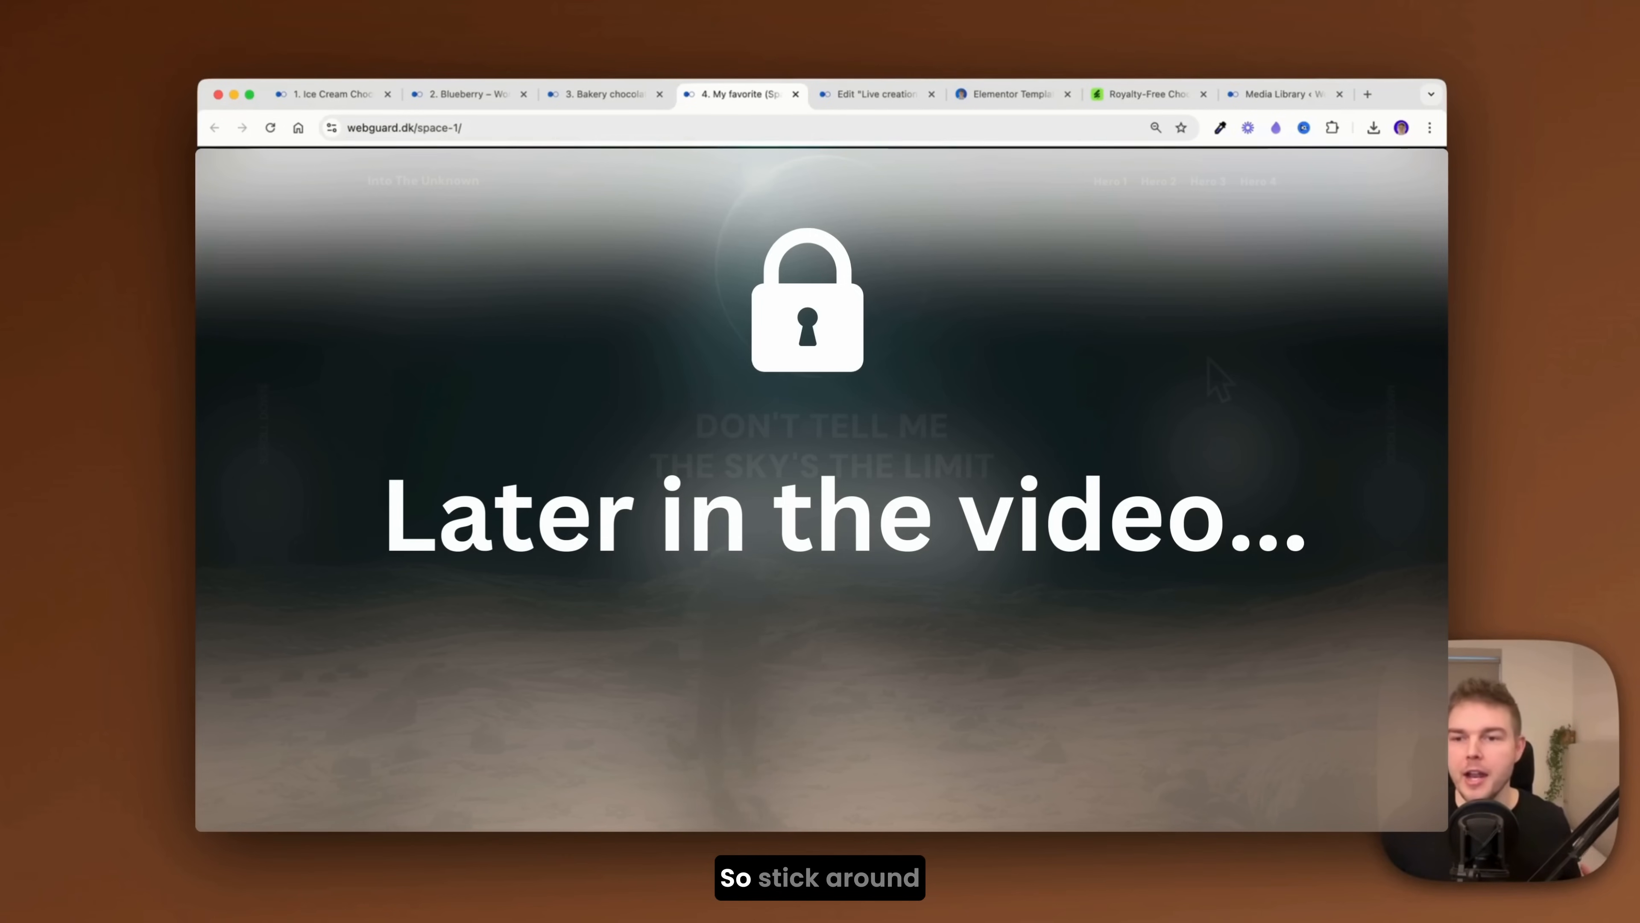
# - Inspect the chocolate page container's minimum height in the editor, then go to Nicolai's template library
pyautogui.click(355, 112)
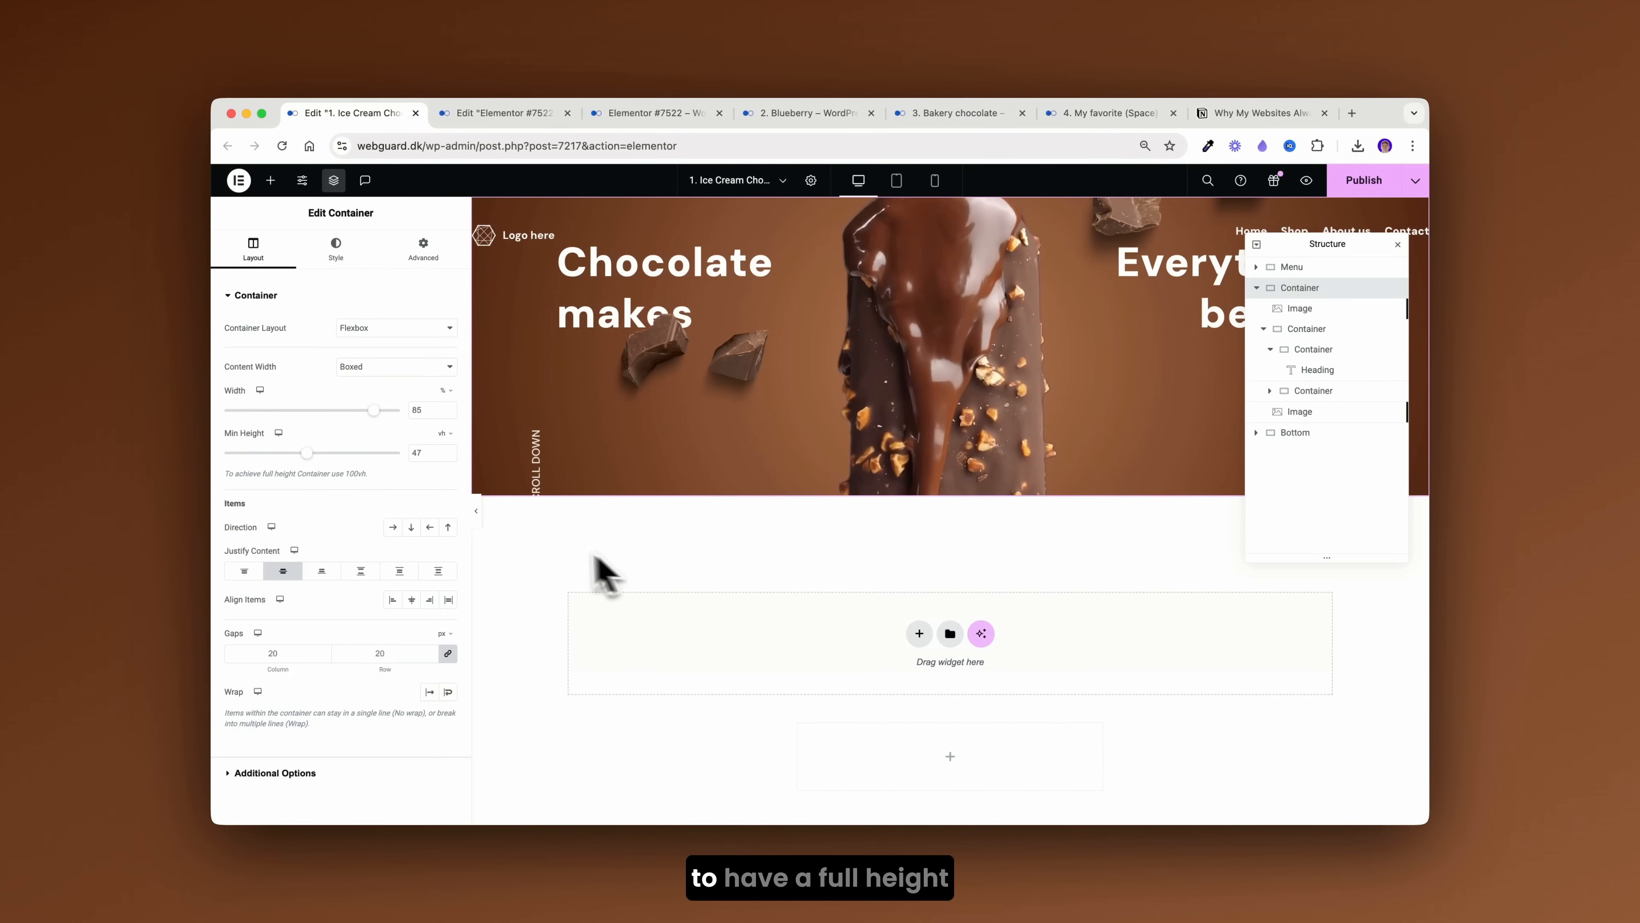
pyautogui.moveTo(306, 453); pyautogui.dragTo(335, 453)
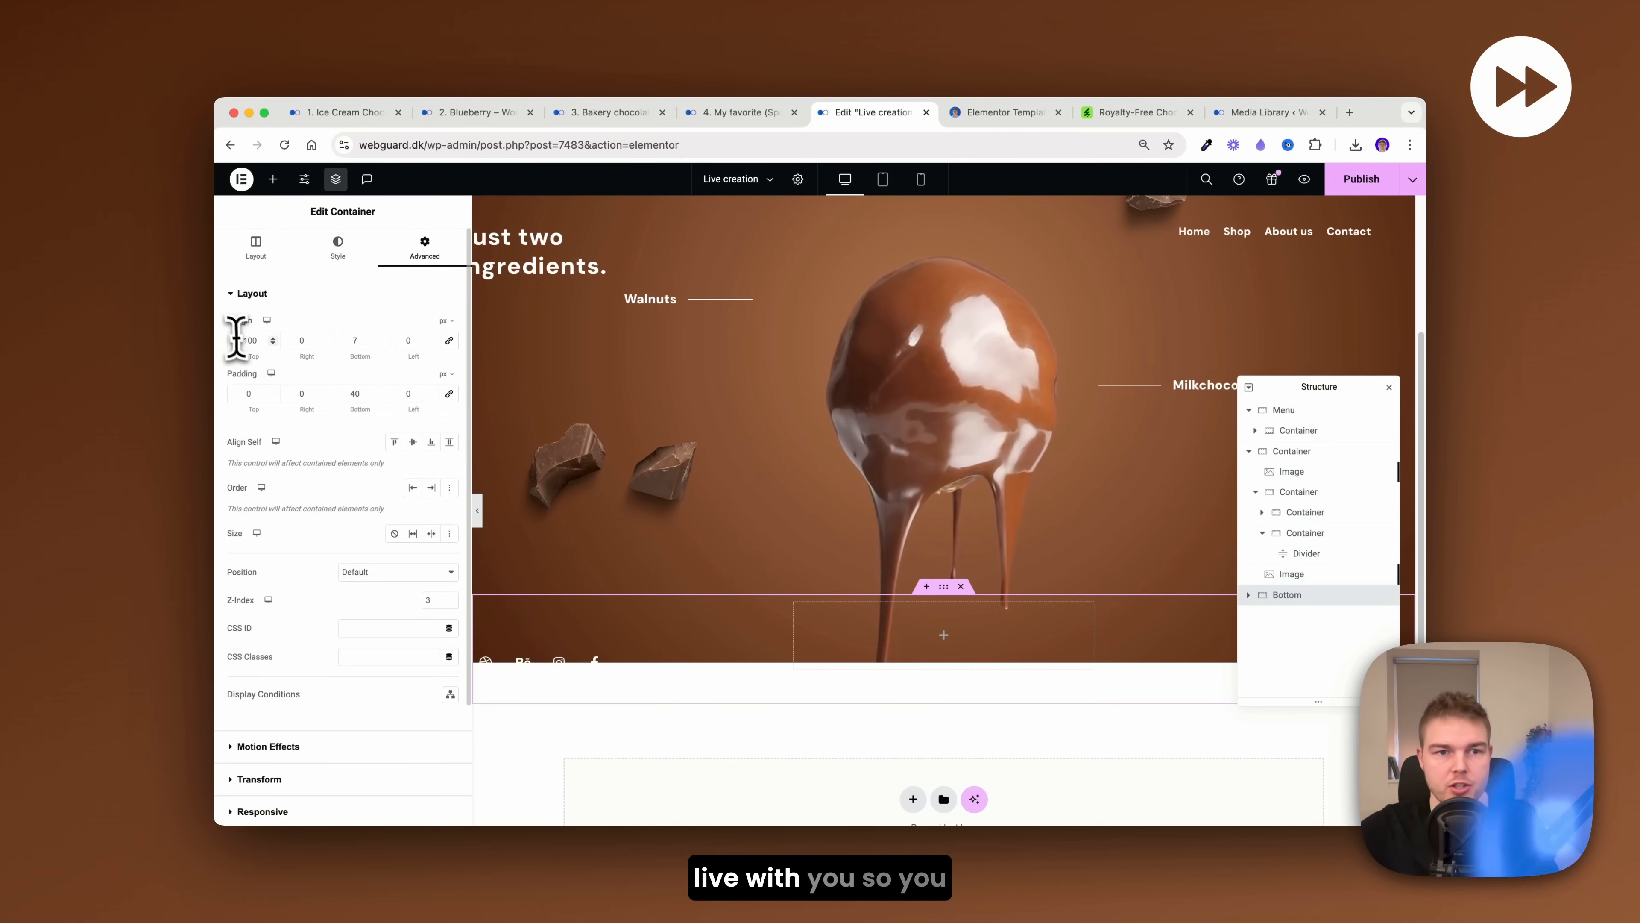
pyautogui.click(345, 112)
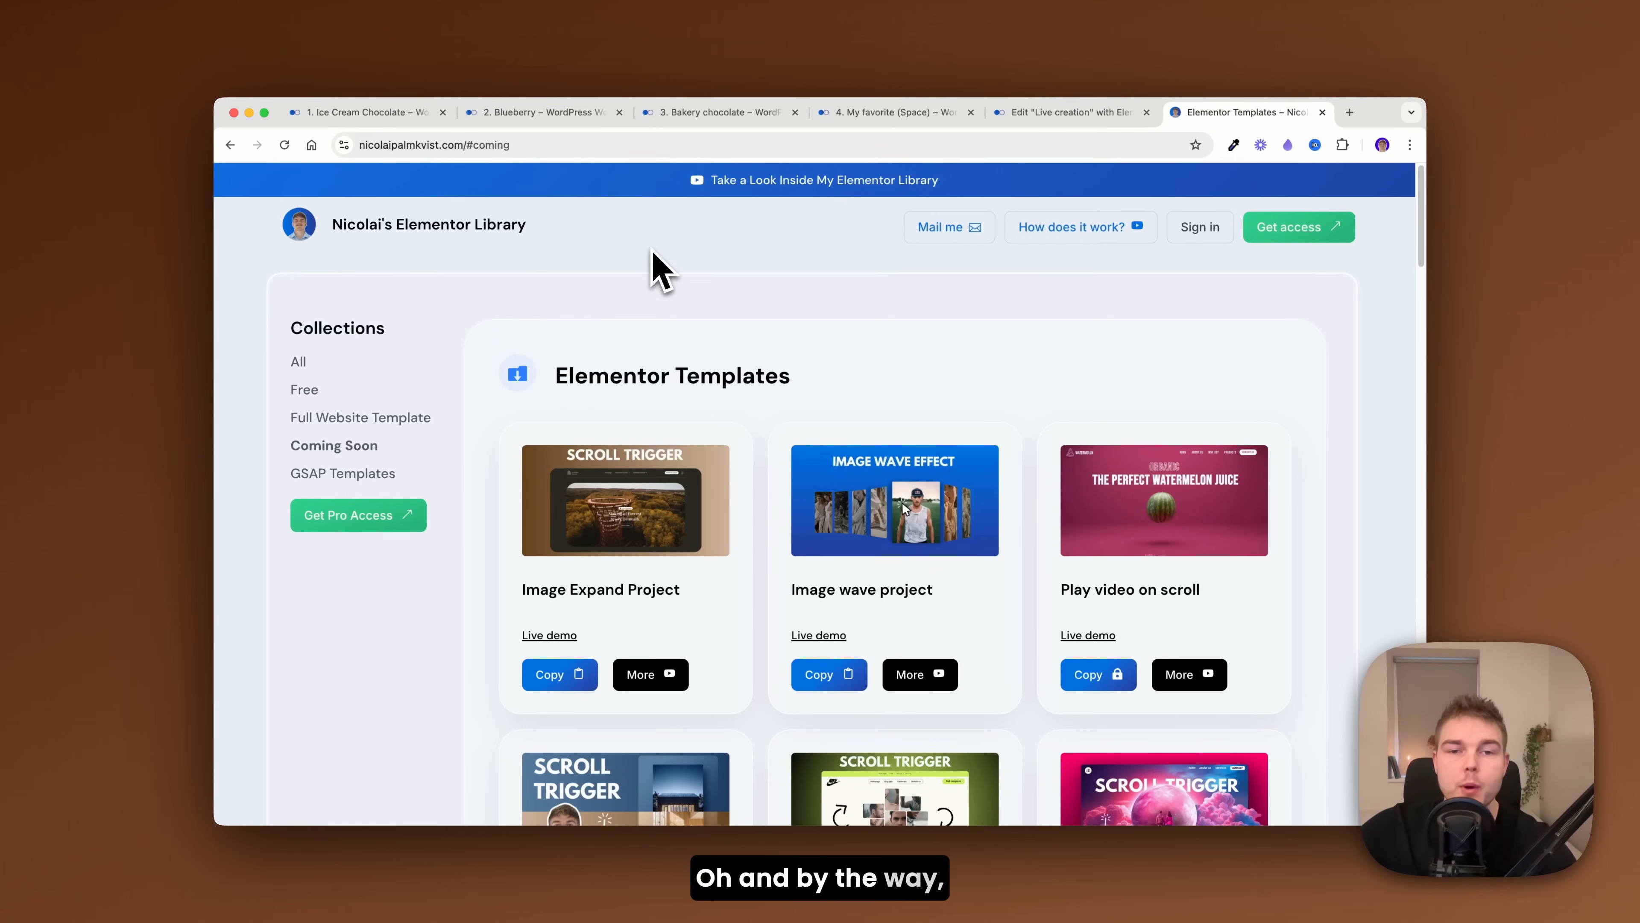
pyautogui.moveTo(726, 277)
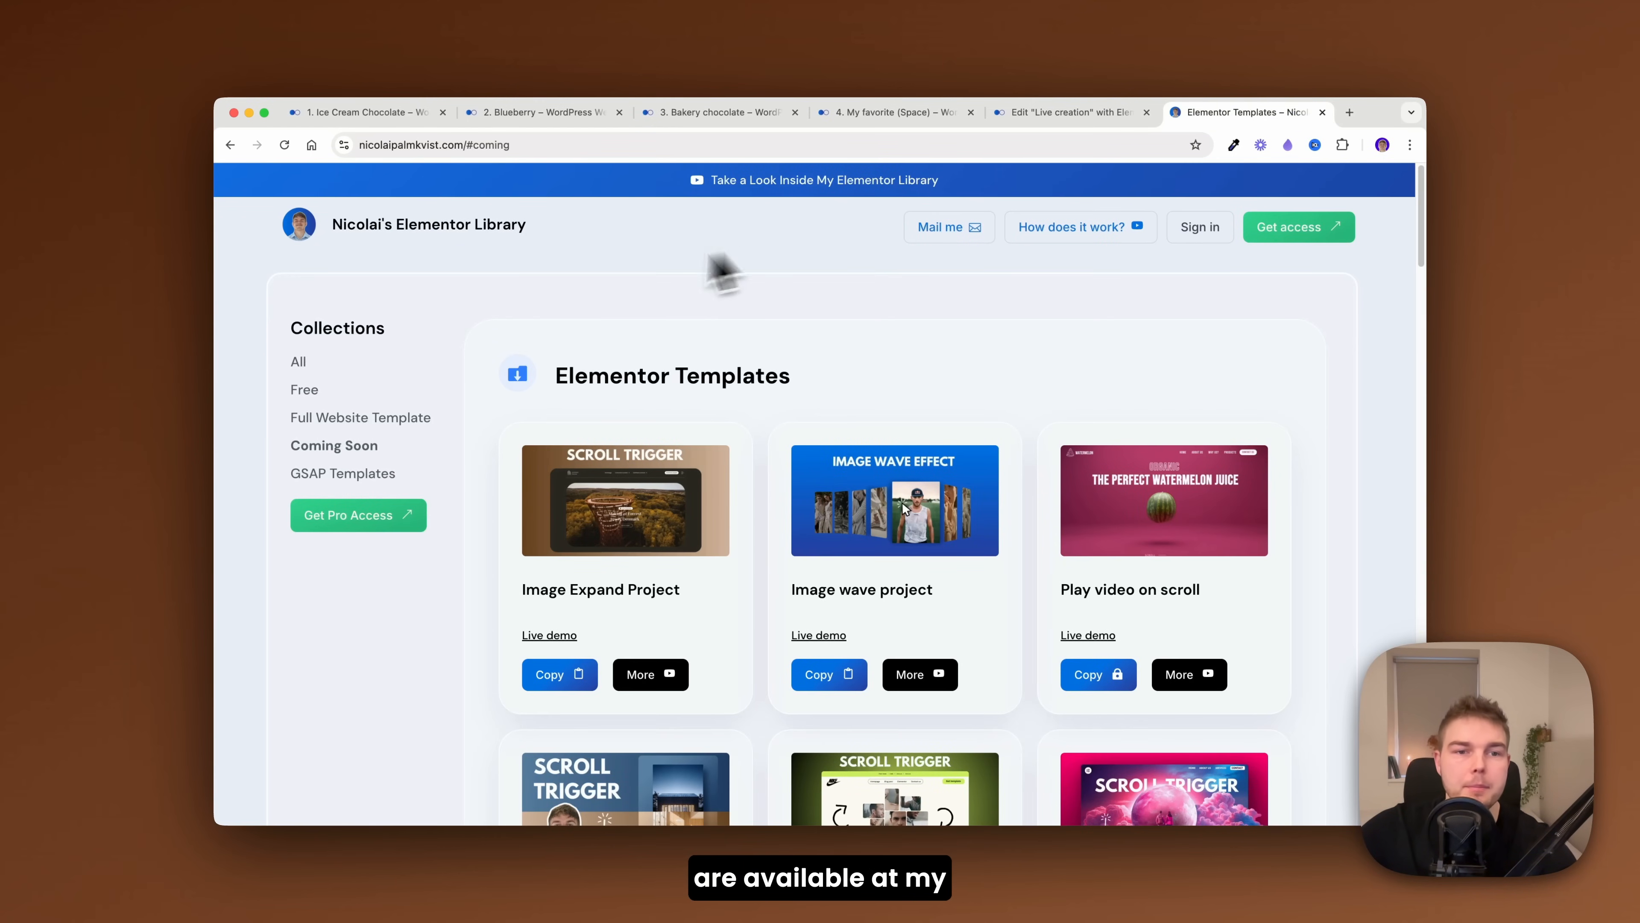
# - Scroll through the template cards and load elements.envato.com in a new tab
pyautogui.scroll(-3)
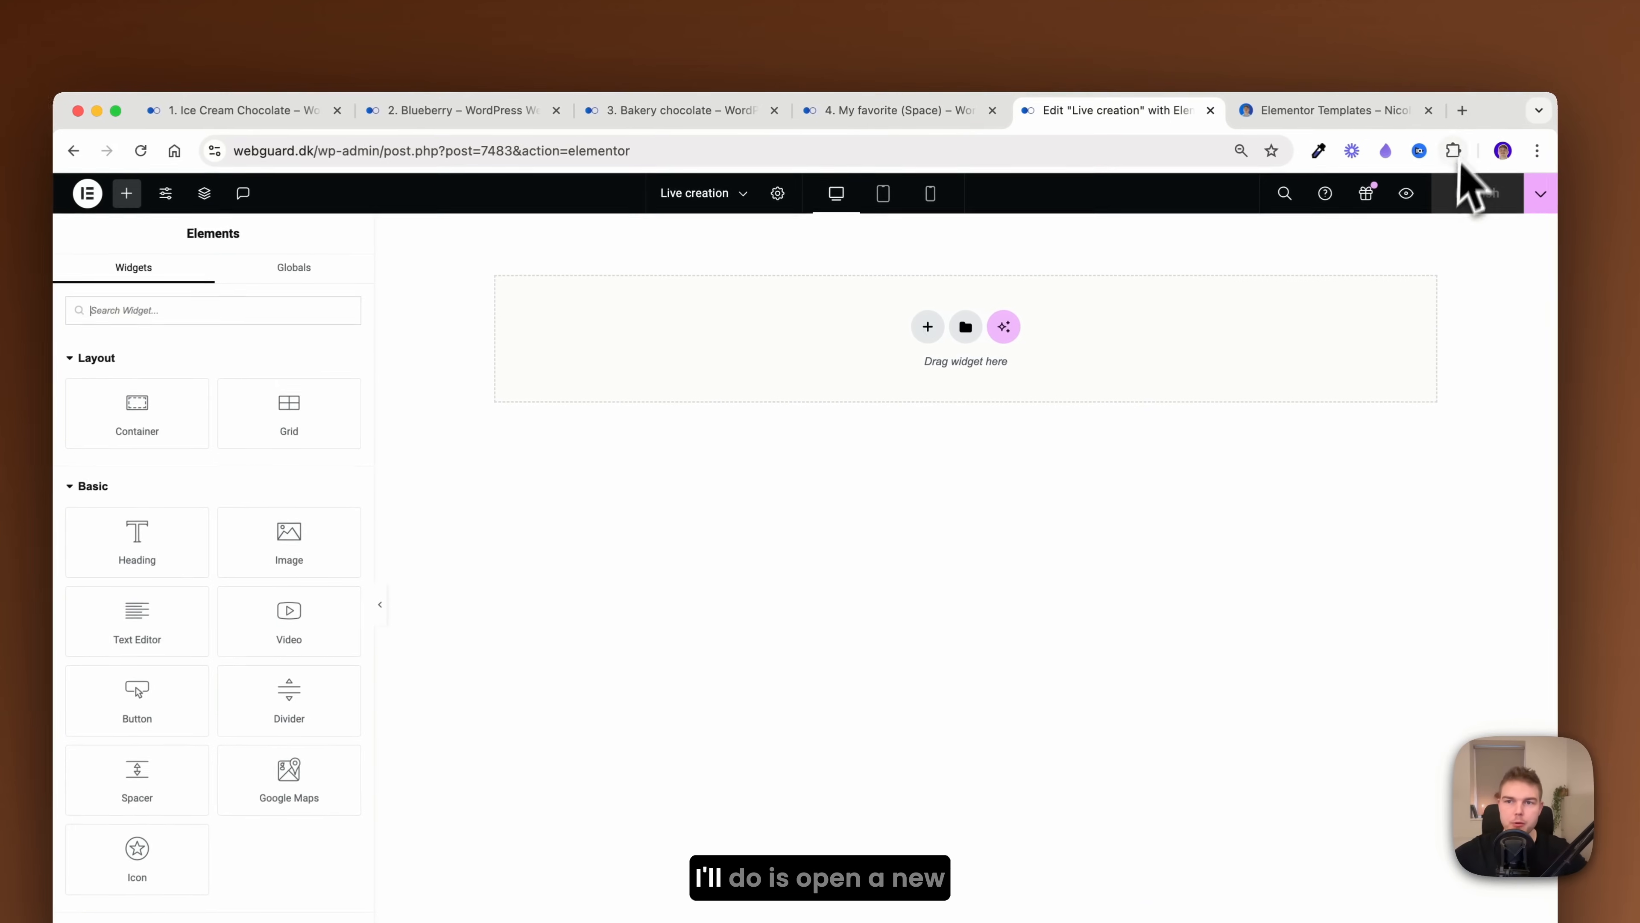
pyautogui.click(1463, 111)
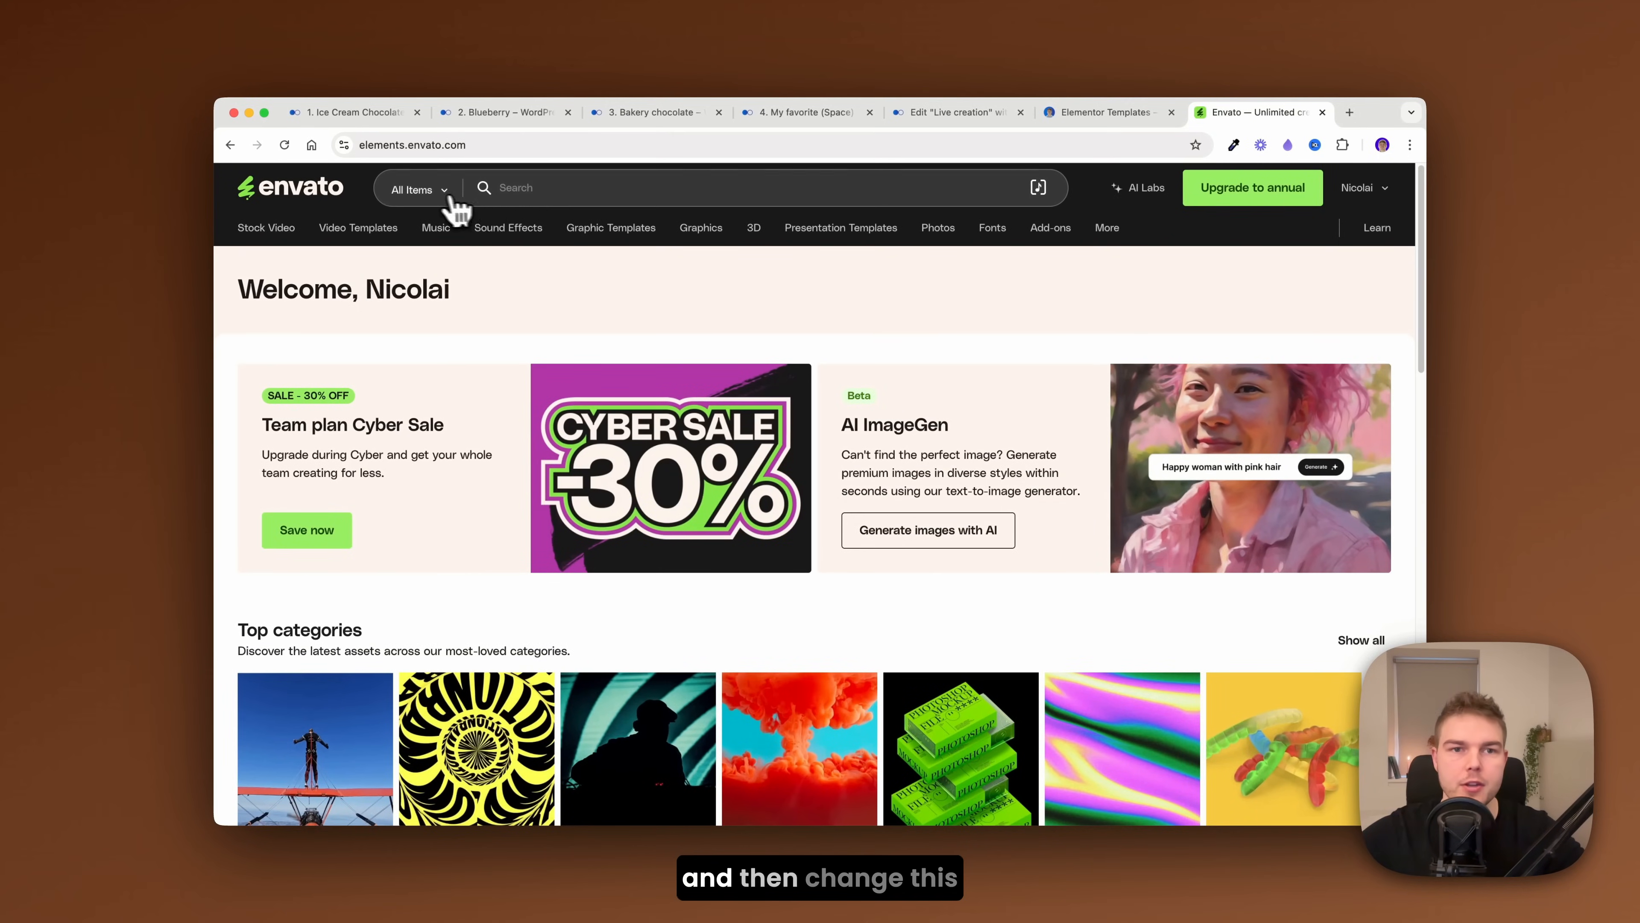
# - Search Envato stock video for 'chocolate sauce melt' and download the melted chocolate ball clip
pyautogui.click(415, 187)
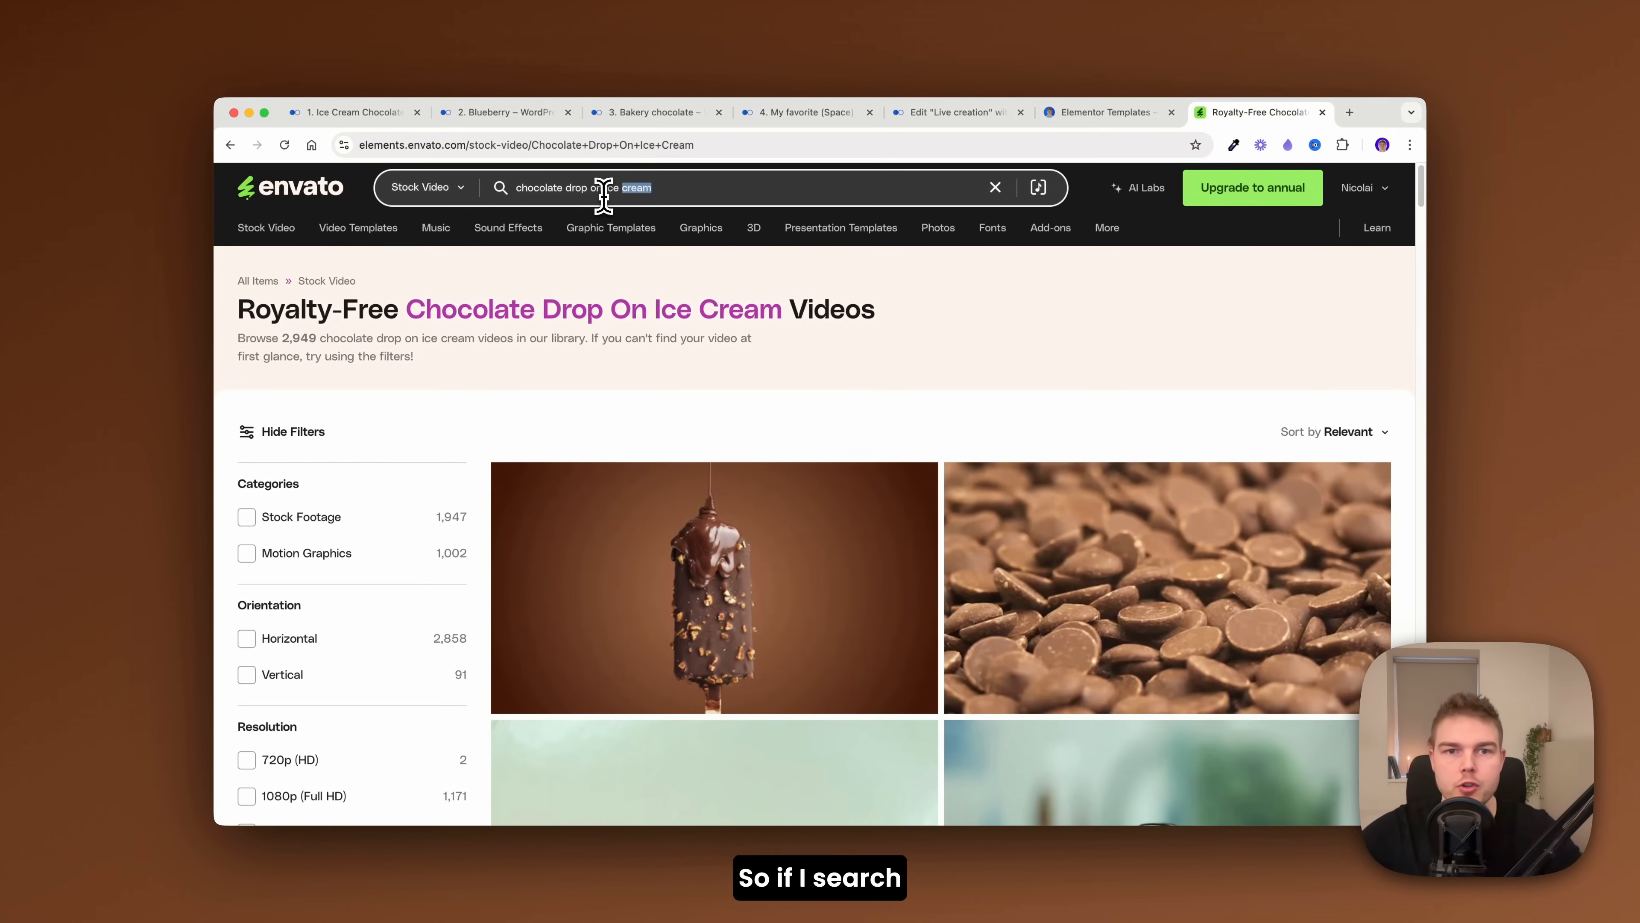
pyautogui.write('chocolate sauce melted')
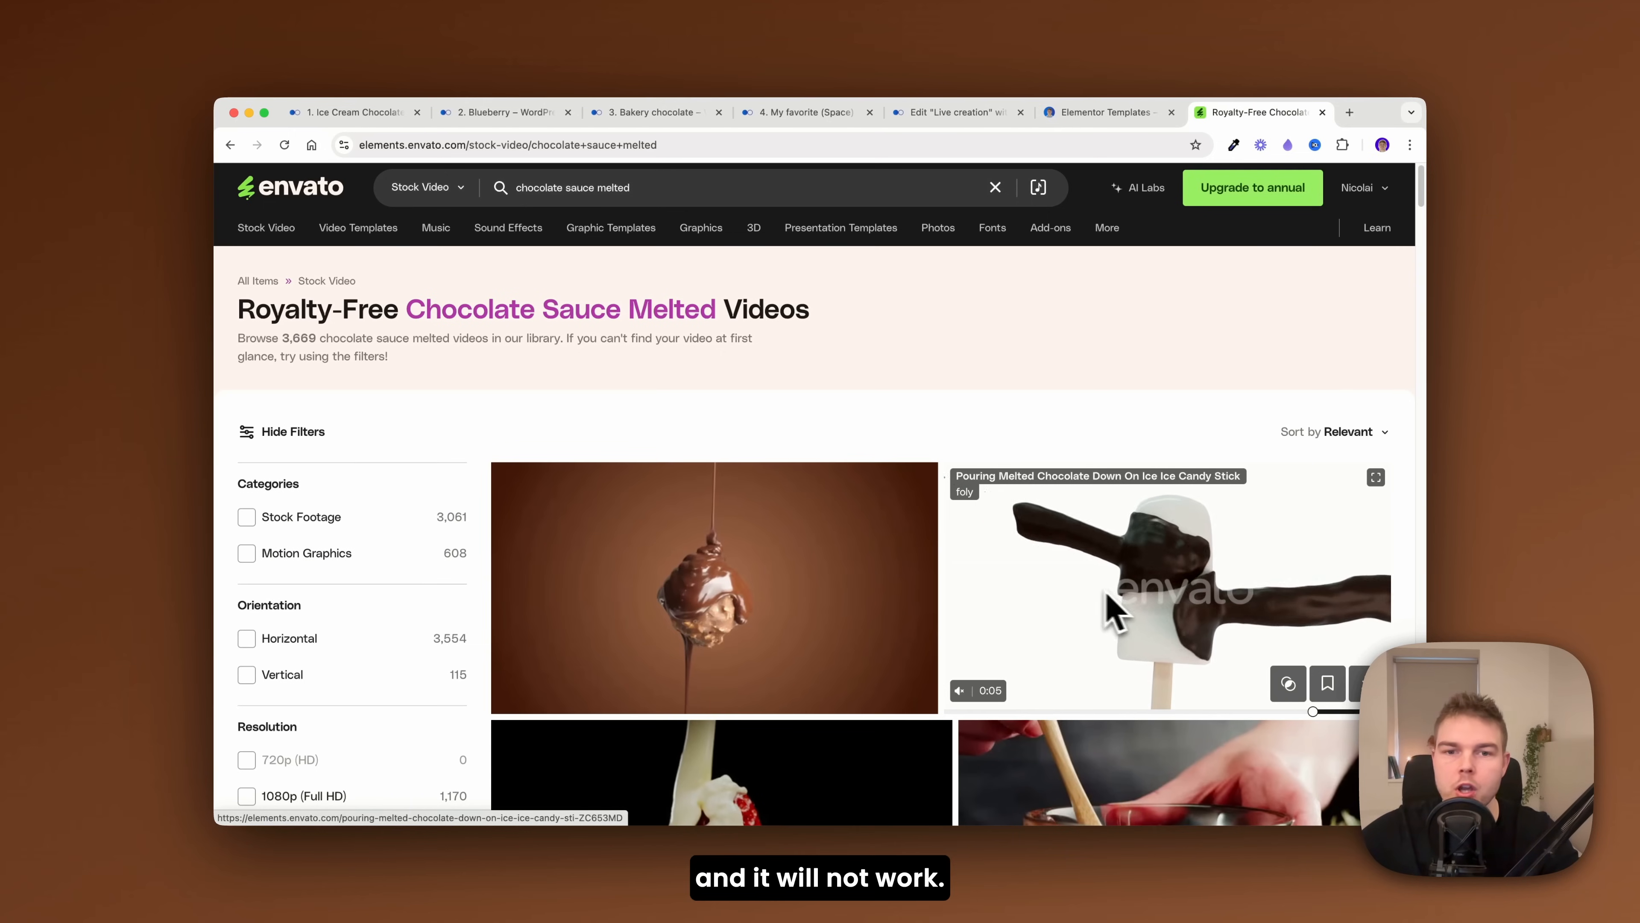
pyautogui.click(914, 683)
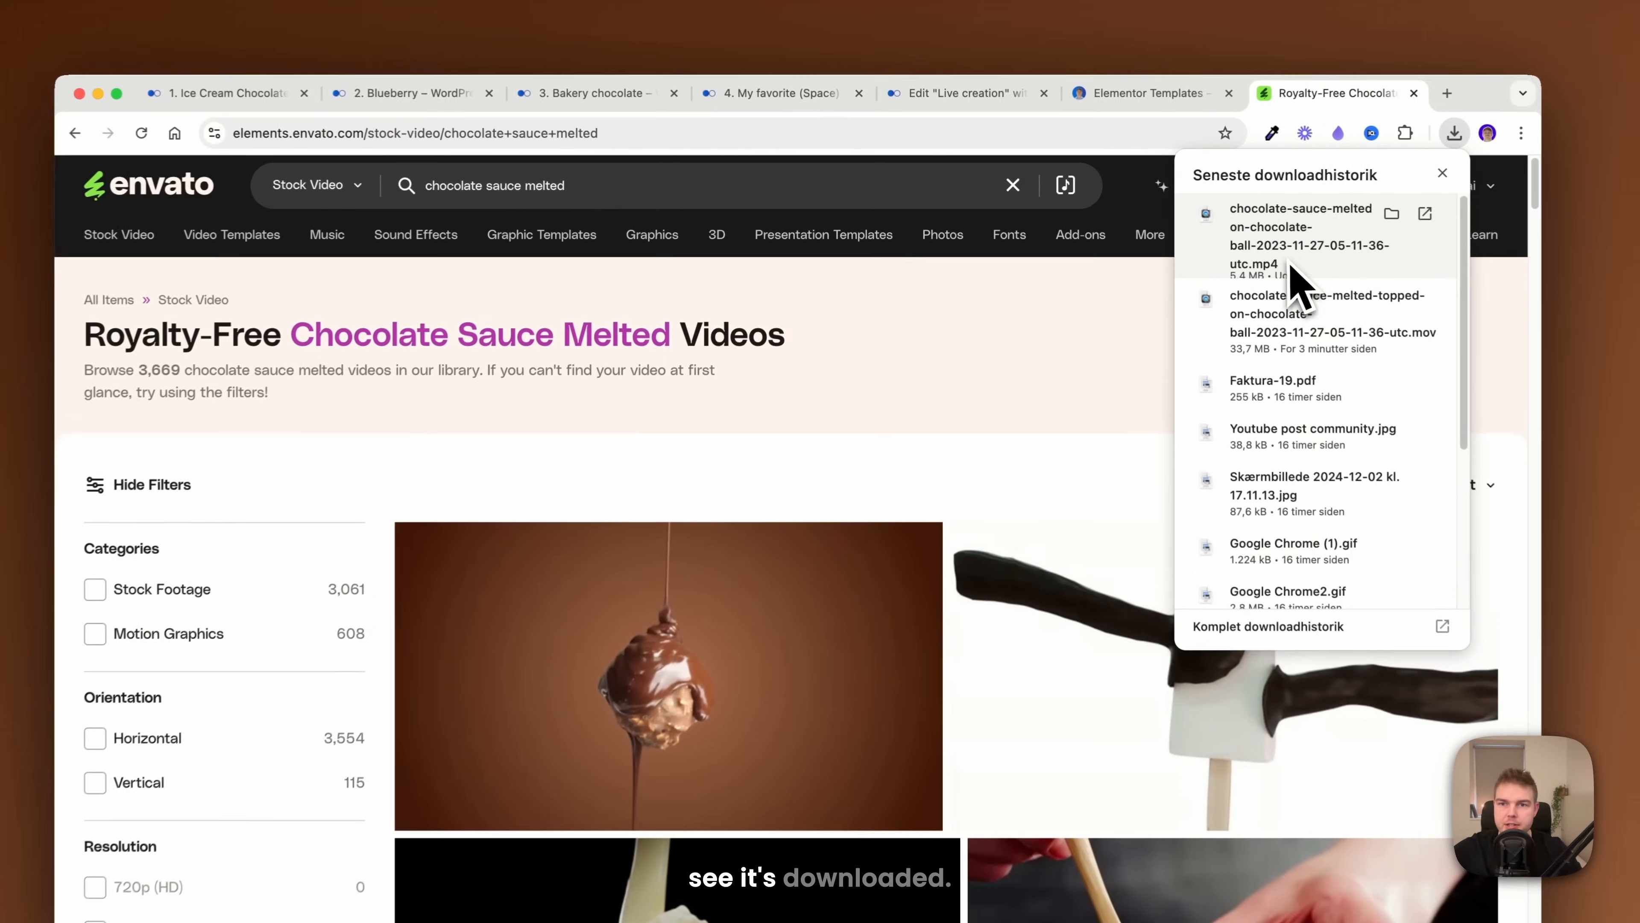
# - Upload the clip to the WordPress media library and copy its file URL to the clipboard
pyautogui.click(1447, 92)
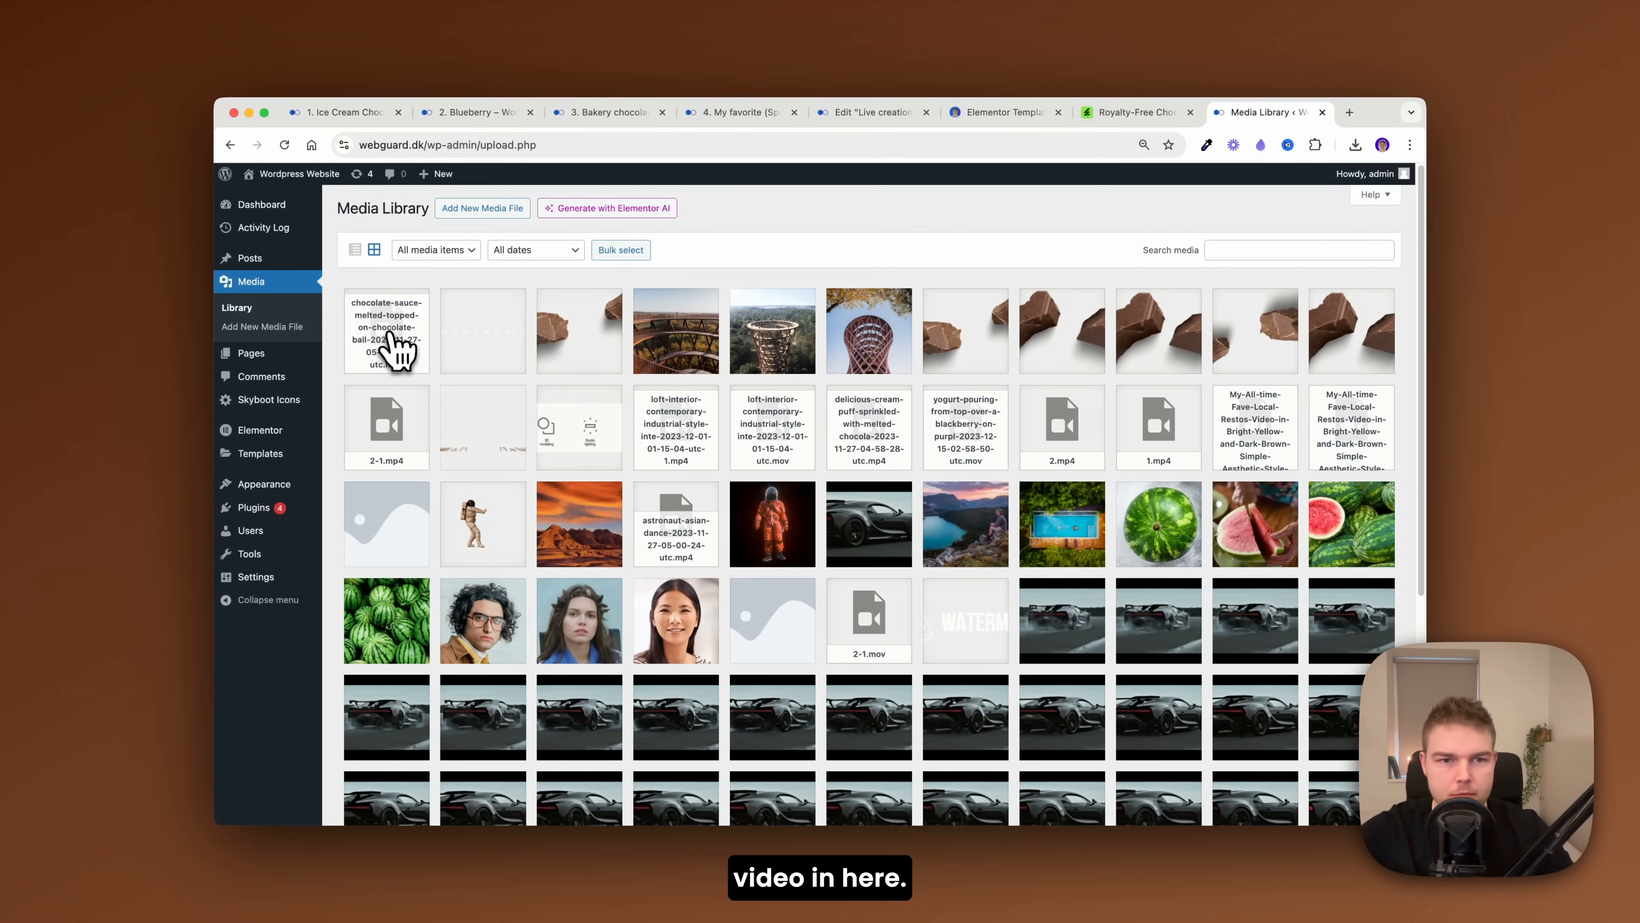
pyautogui.click(385, 331)
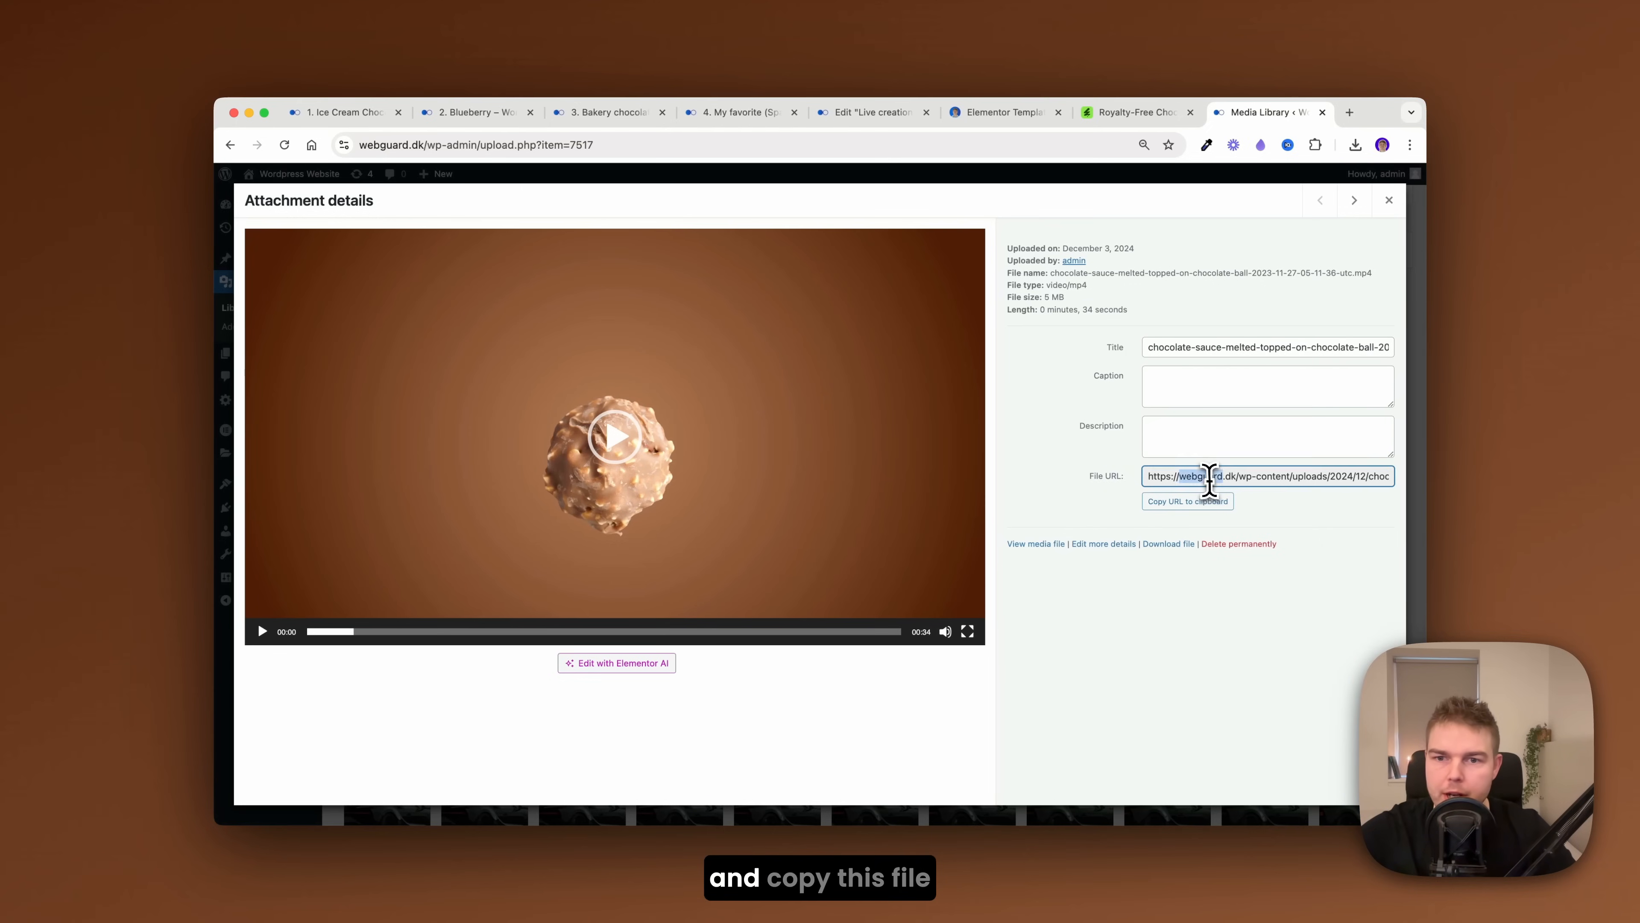
pyautogui.click(880, 112)
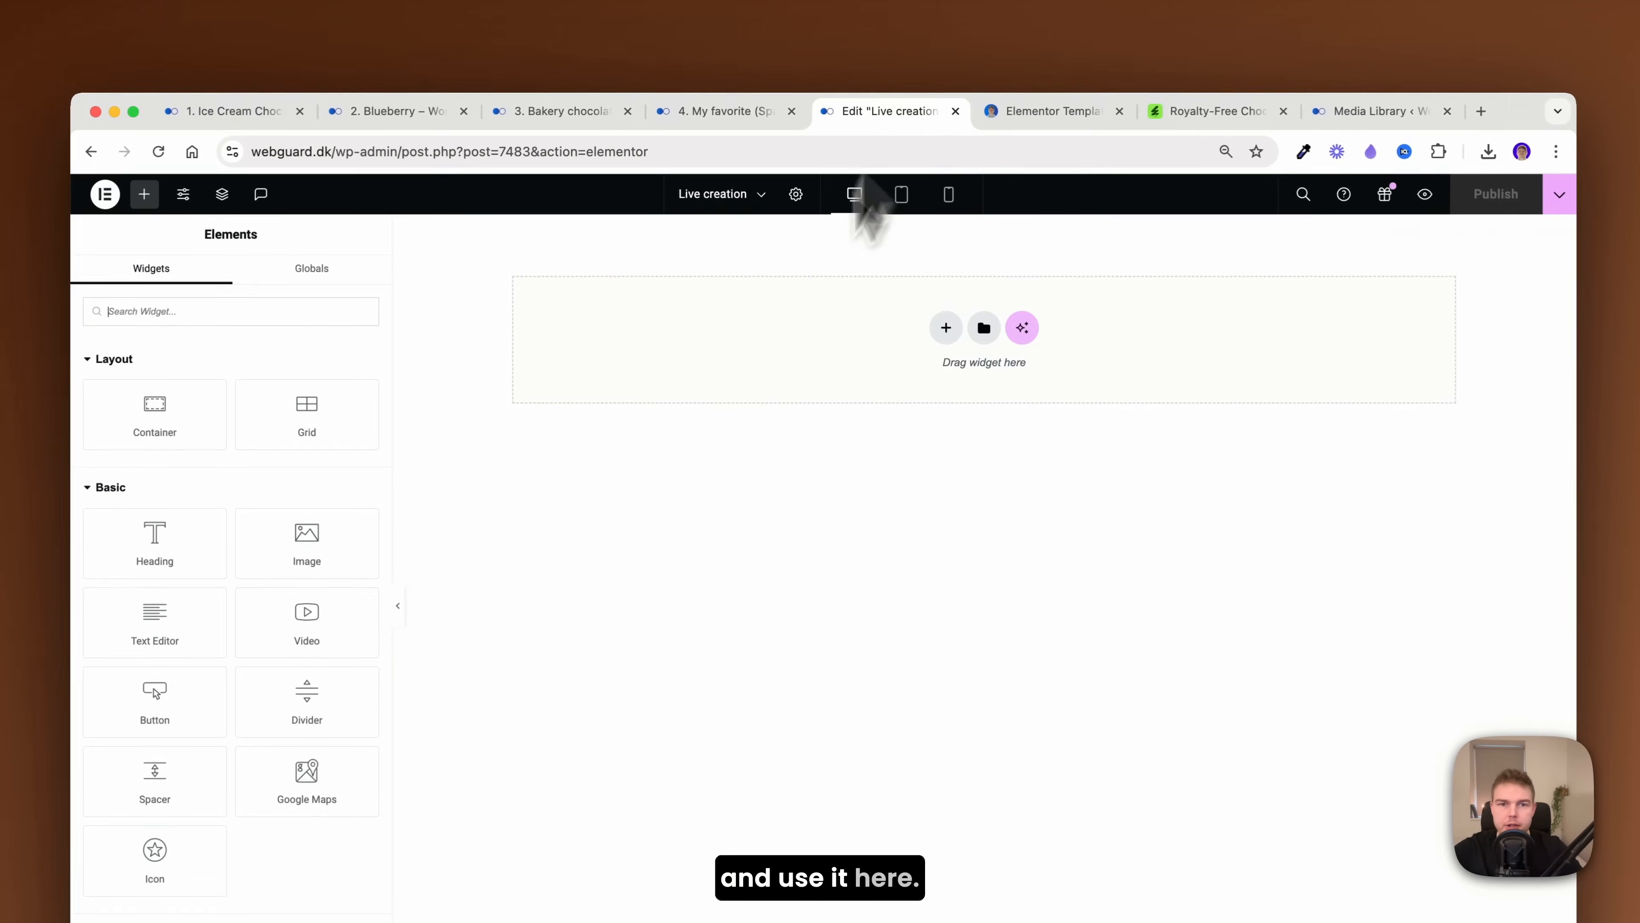
# - Add a flexbox container at 100vh full width with the chocolate video as its background
pyautogui.click(945, 327)
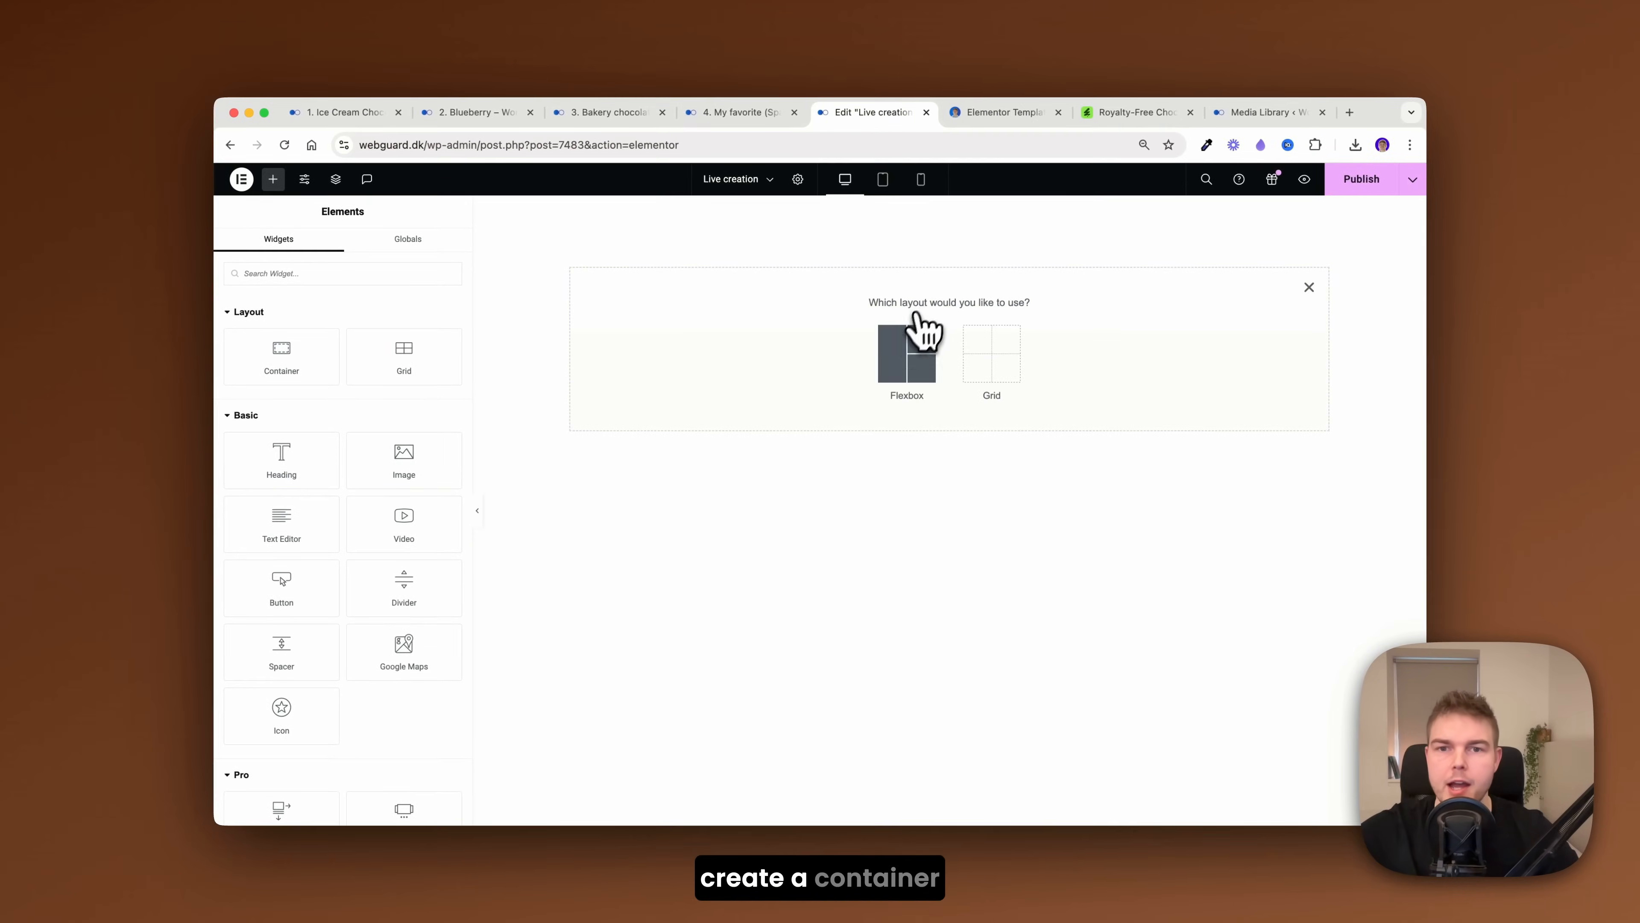
pyautogui.click(906, 354)
pyautogui.write('100')
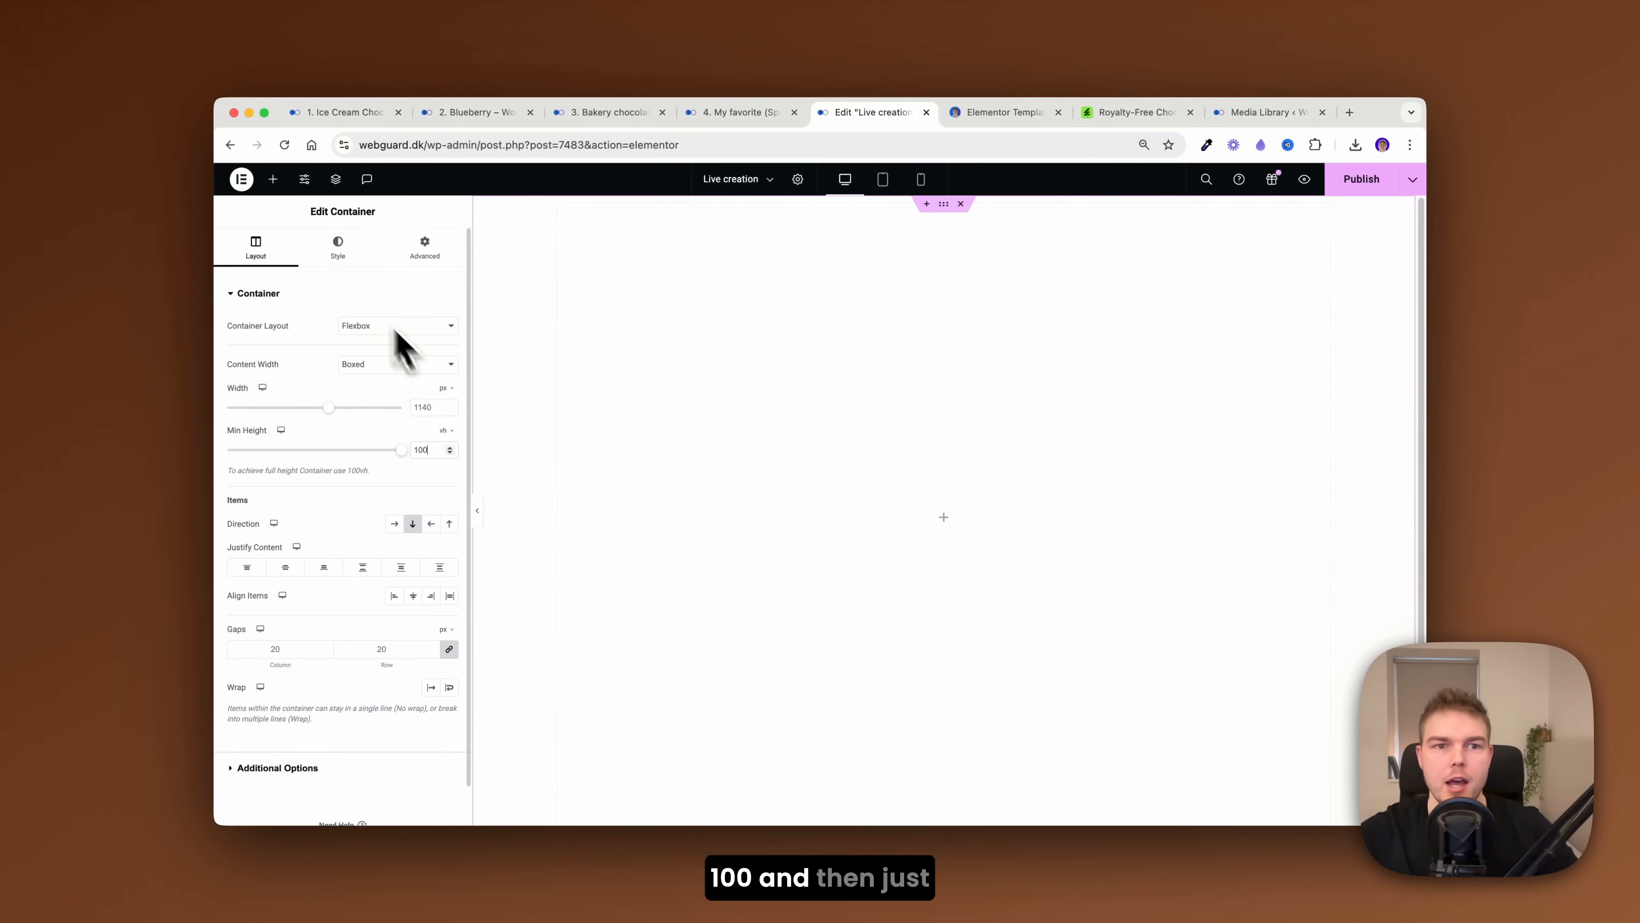
pyautogui.click(337, 247)
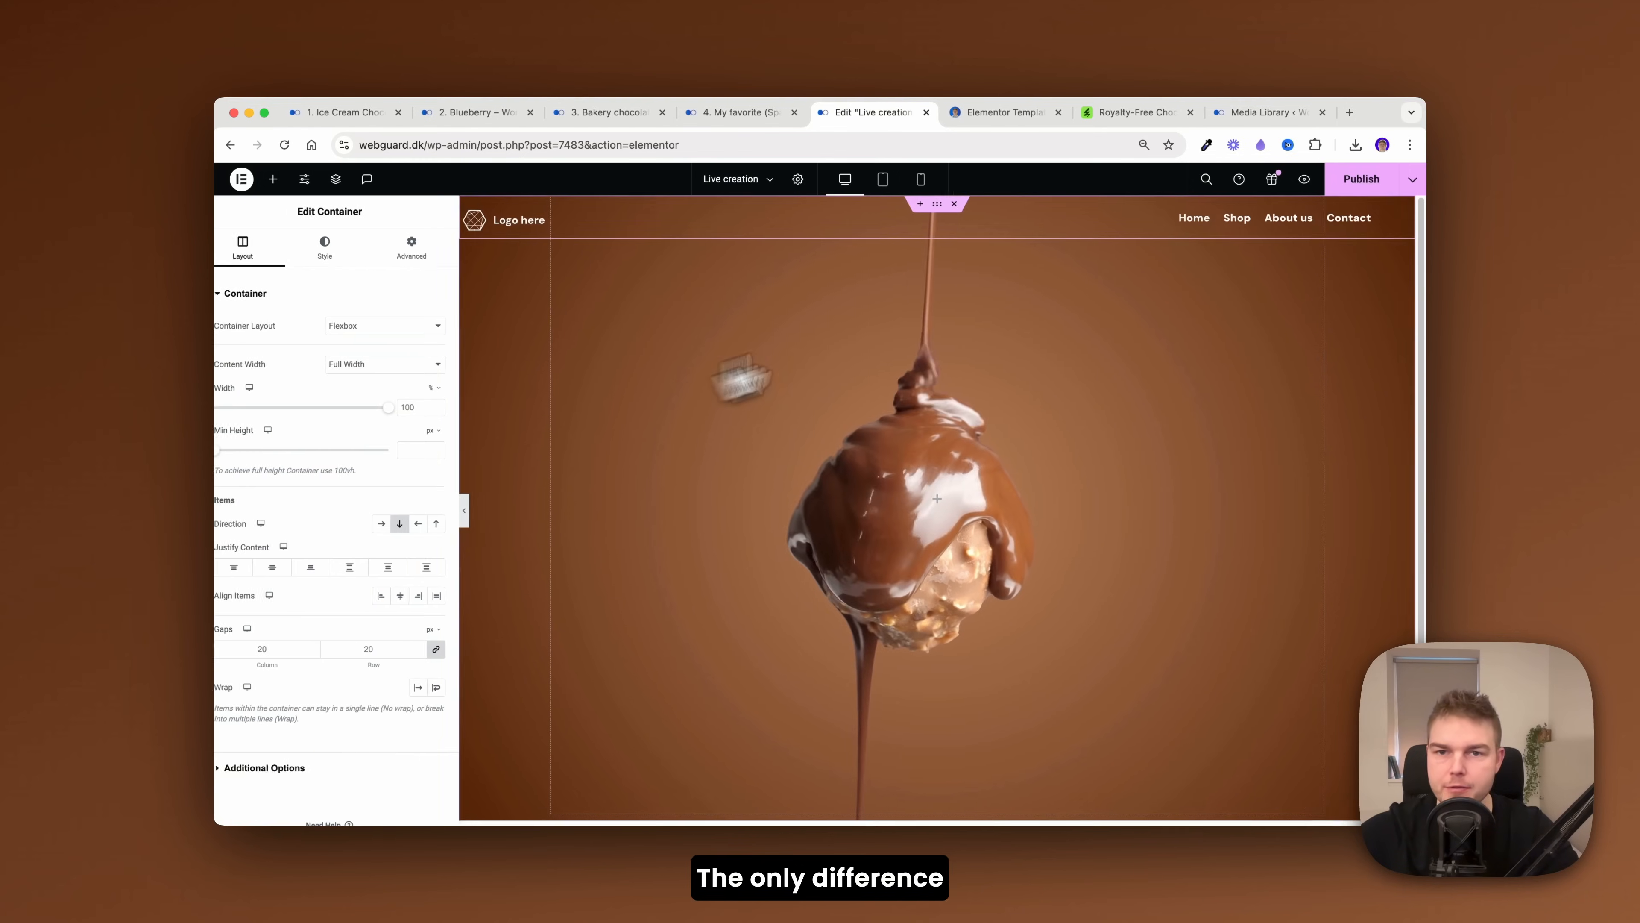
# - Give the header container a -90 bottom margin and z-index 99, comparing against the ice cream example
pyautogui.click(424, 248)
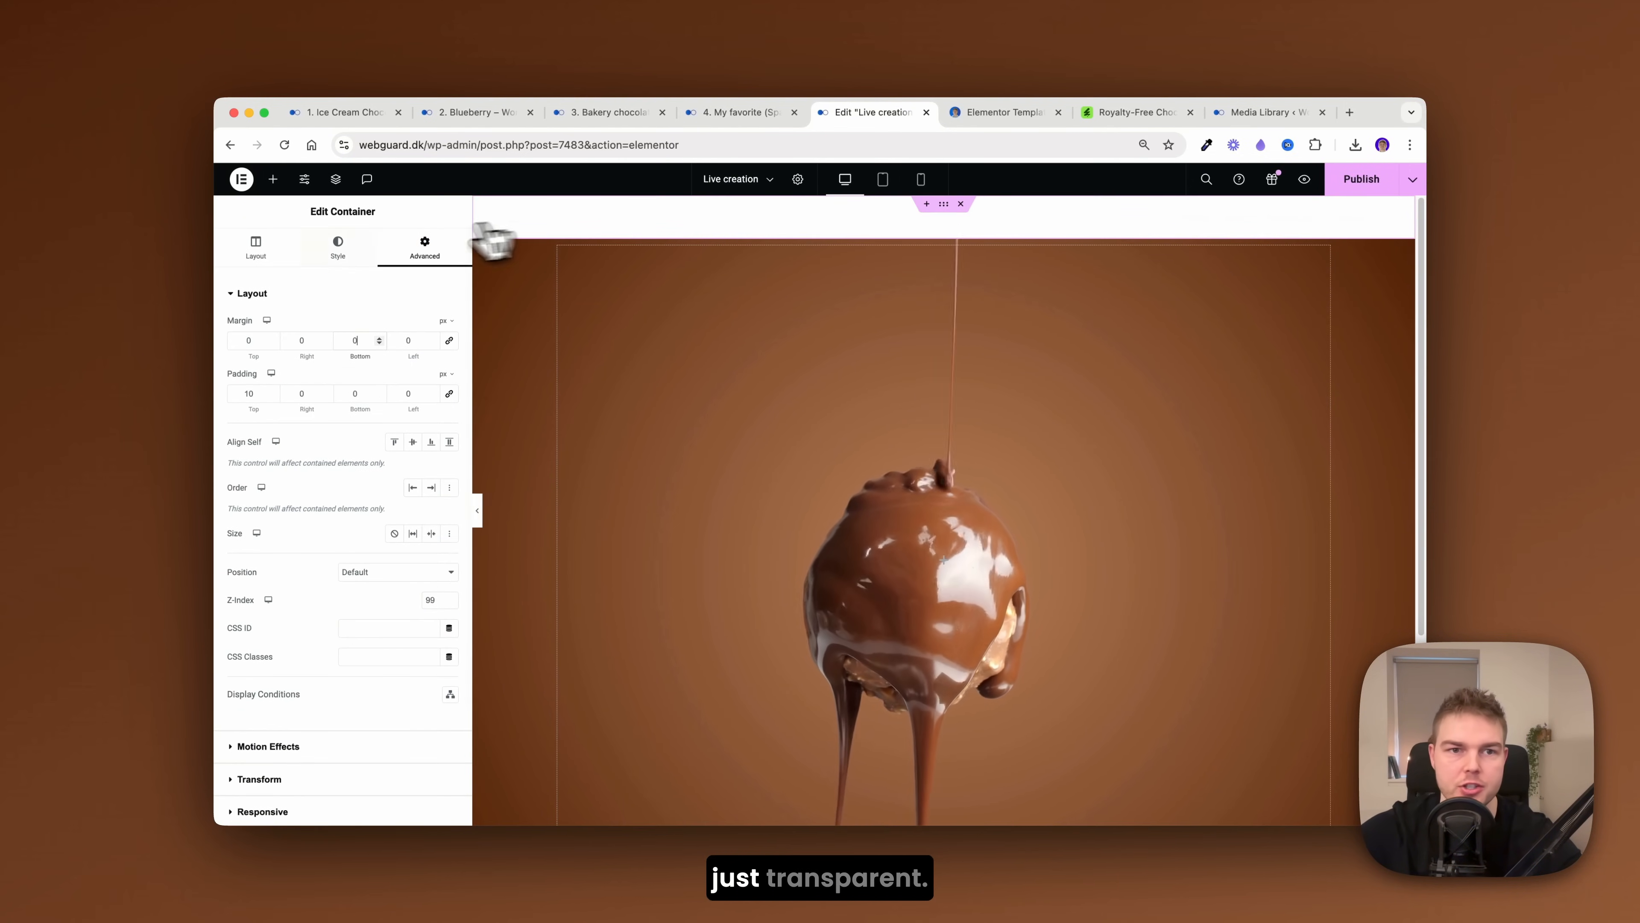
pyautogui.write('-90')
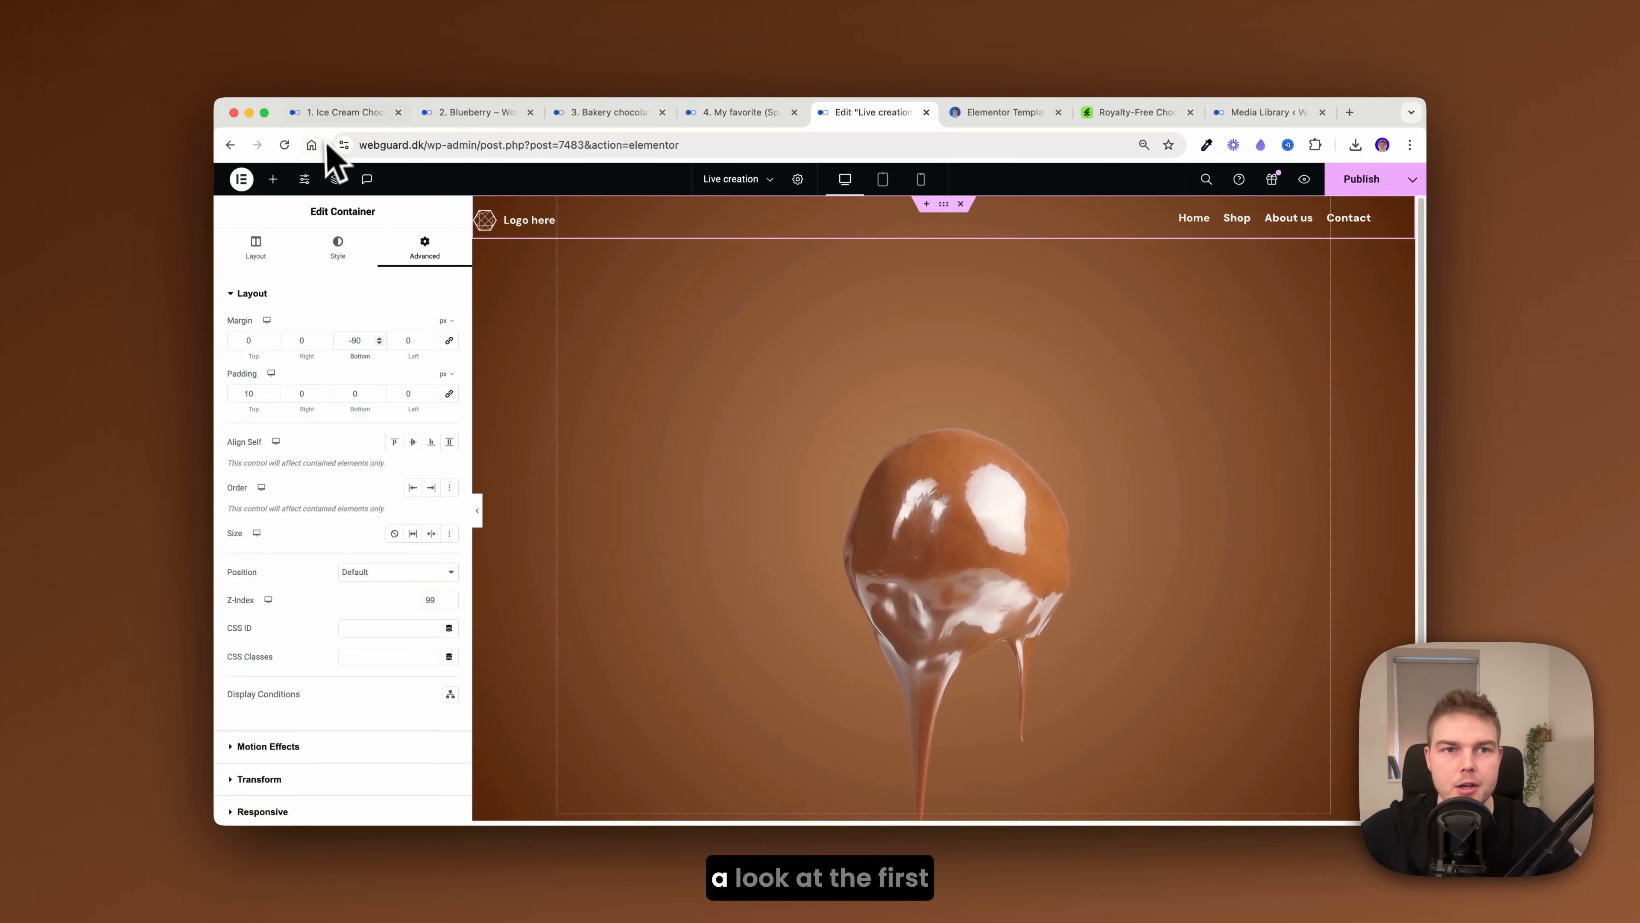
pyautogui.click(341, 112)
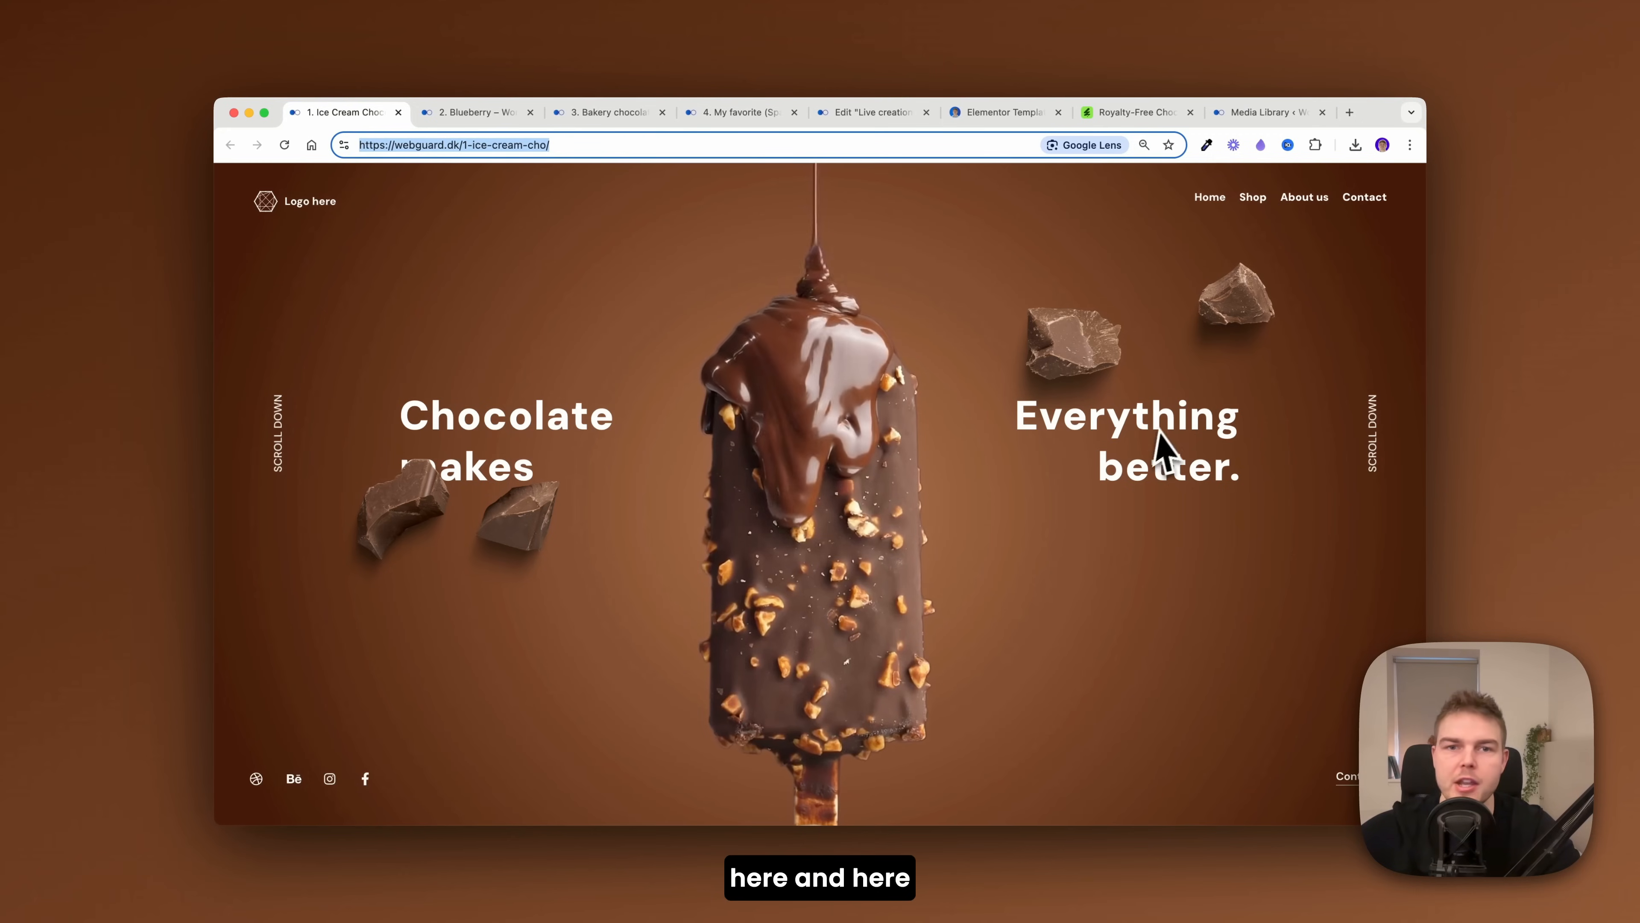
pyautogui.click(877, 112)
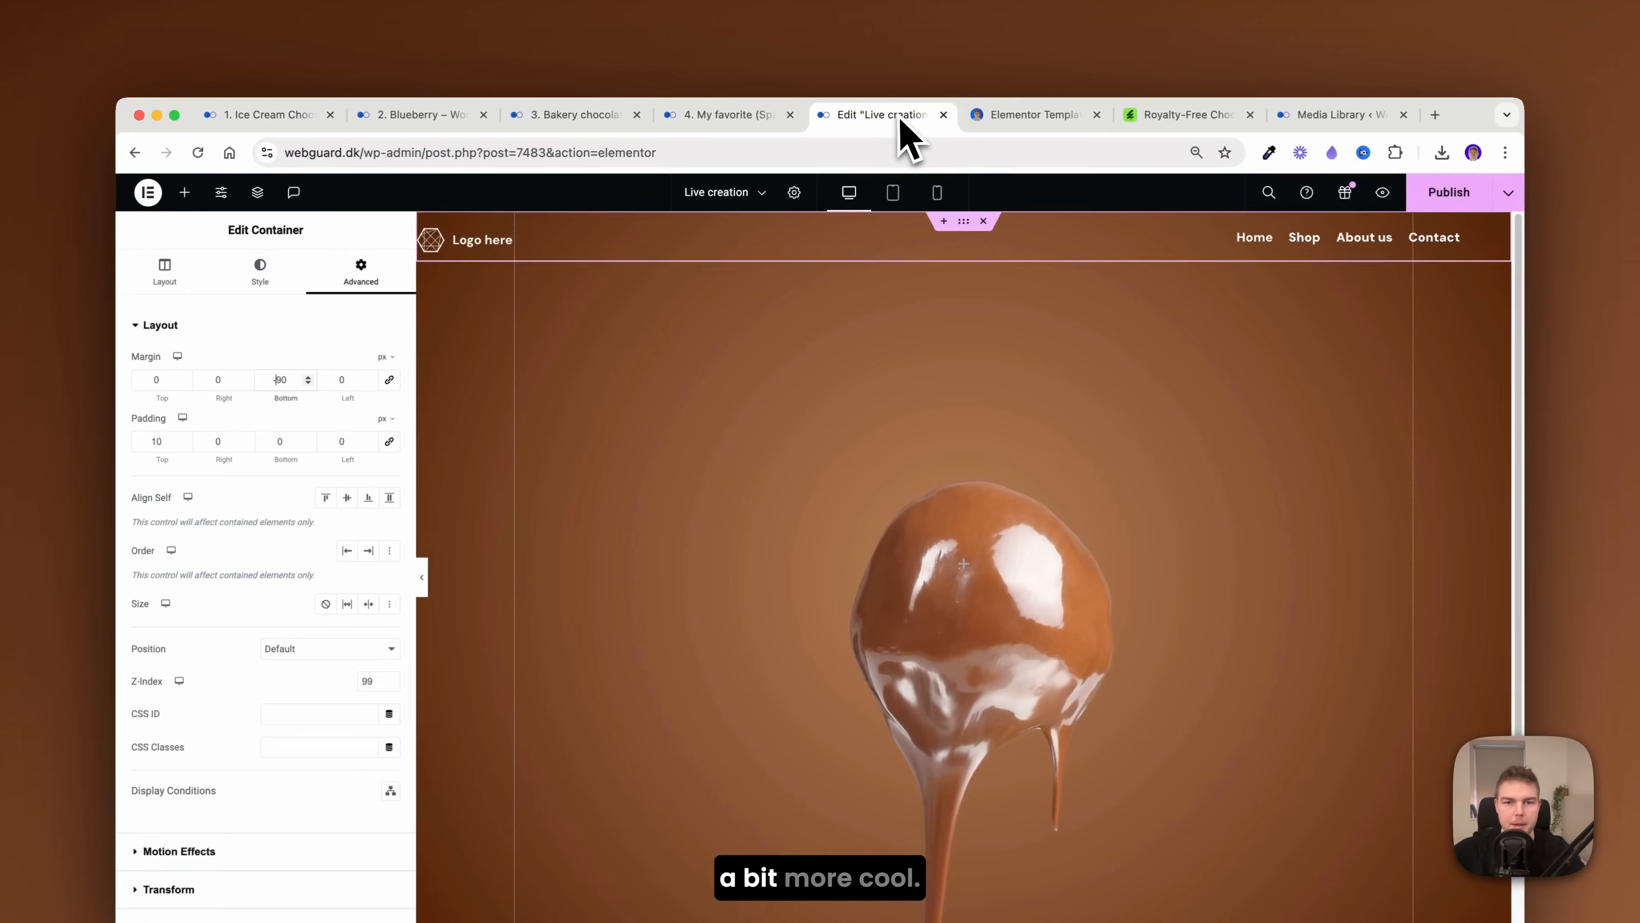
# - Build a row of two inner containers holding the Walnuts and Milkchocolate headings with dividers
pyautogui.click(185, 192)
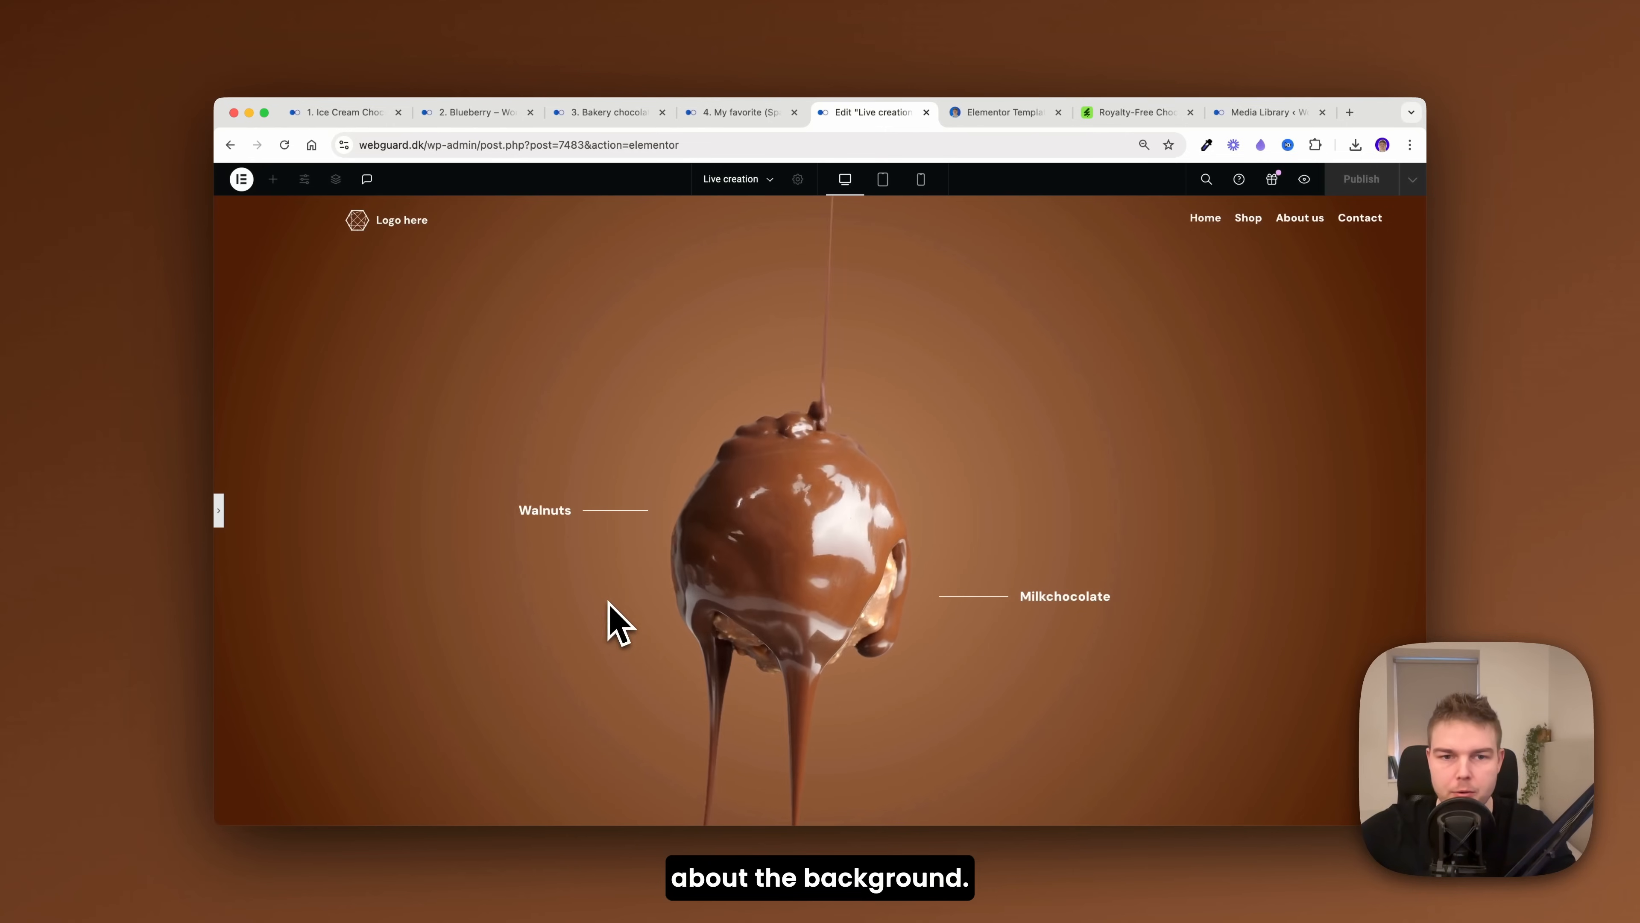
# - Insert a Heading 'Just two ingredients.' with a <br> above the labels container via the Structure tree and preview it
pyautogui.click(617, 617)
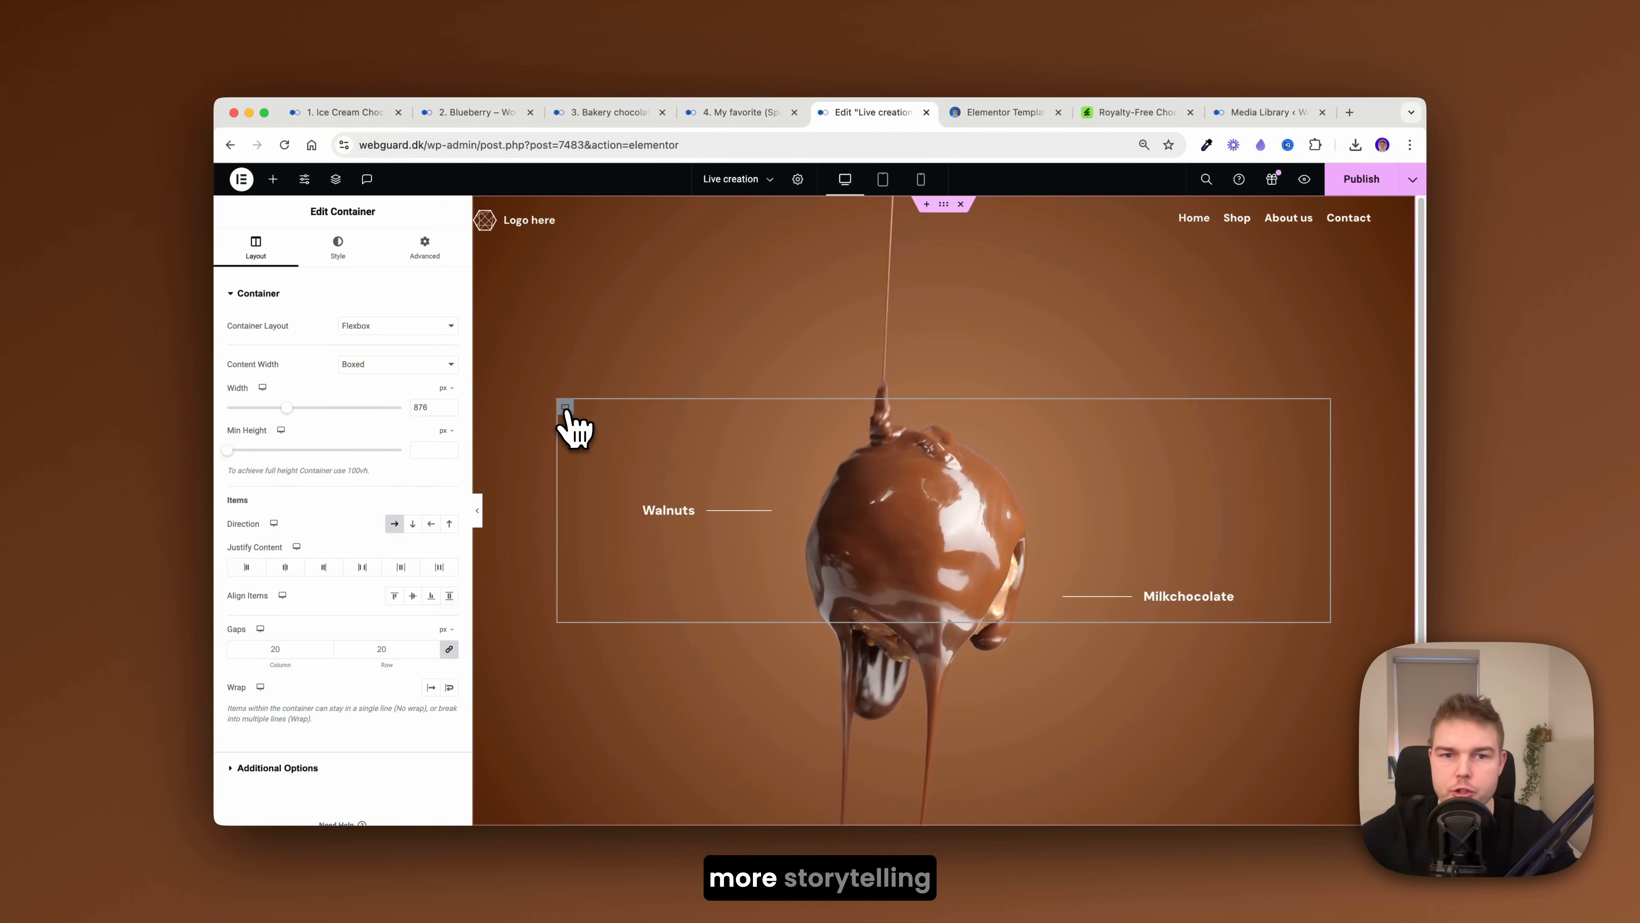
pyautogui.rightClick(575, 424)
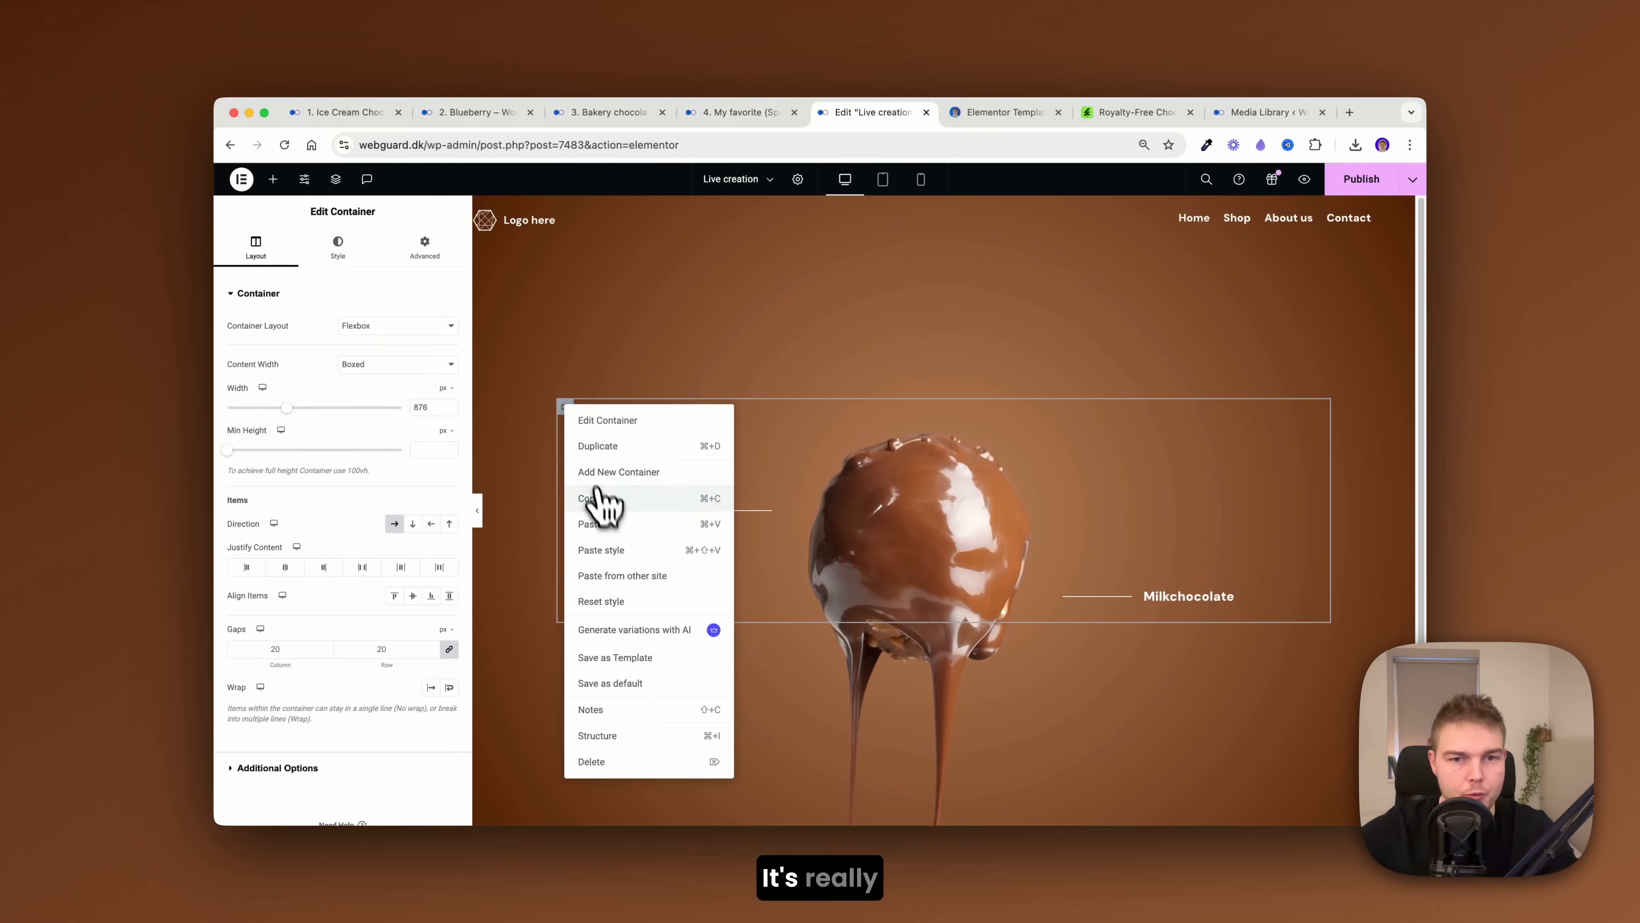
pyautogui.click(335, 179)
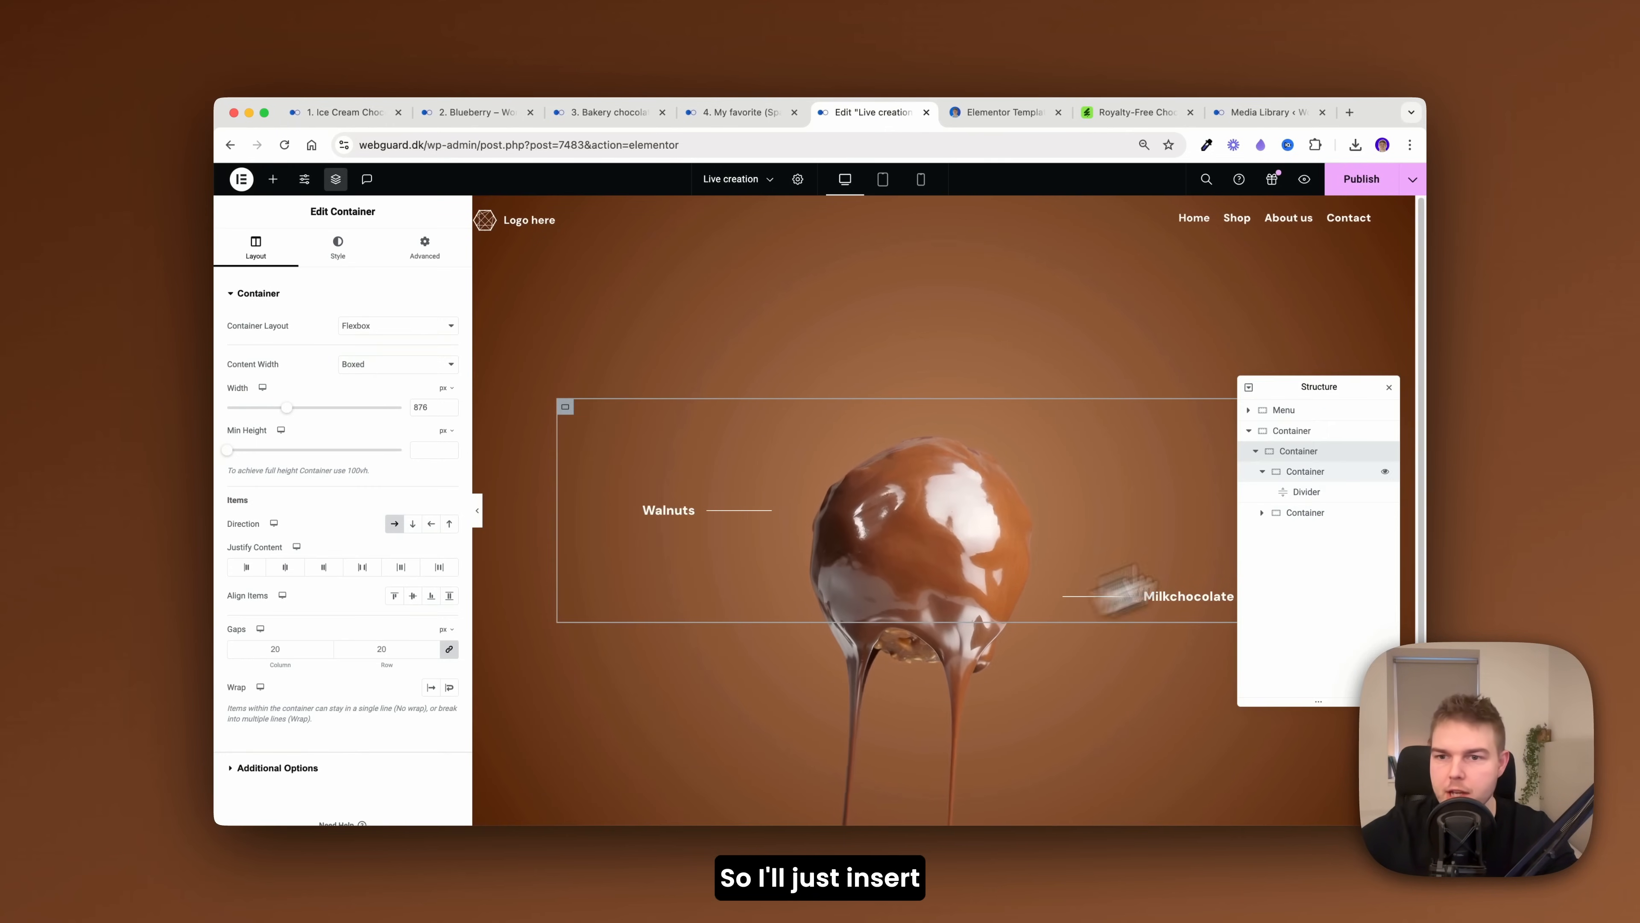
pyautogui.rightClick(1305, 451)
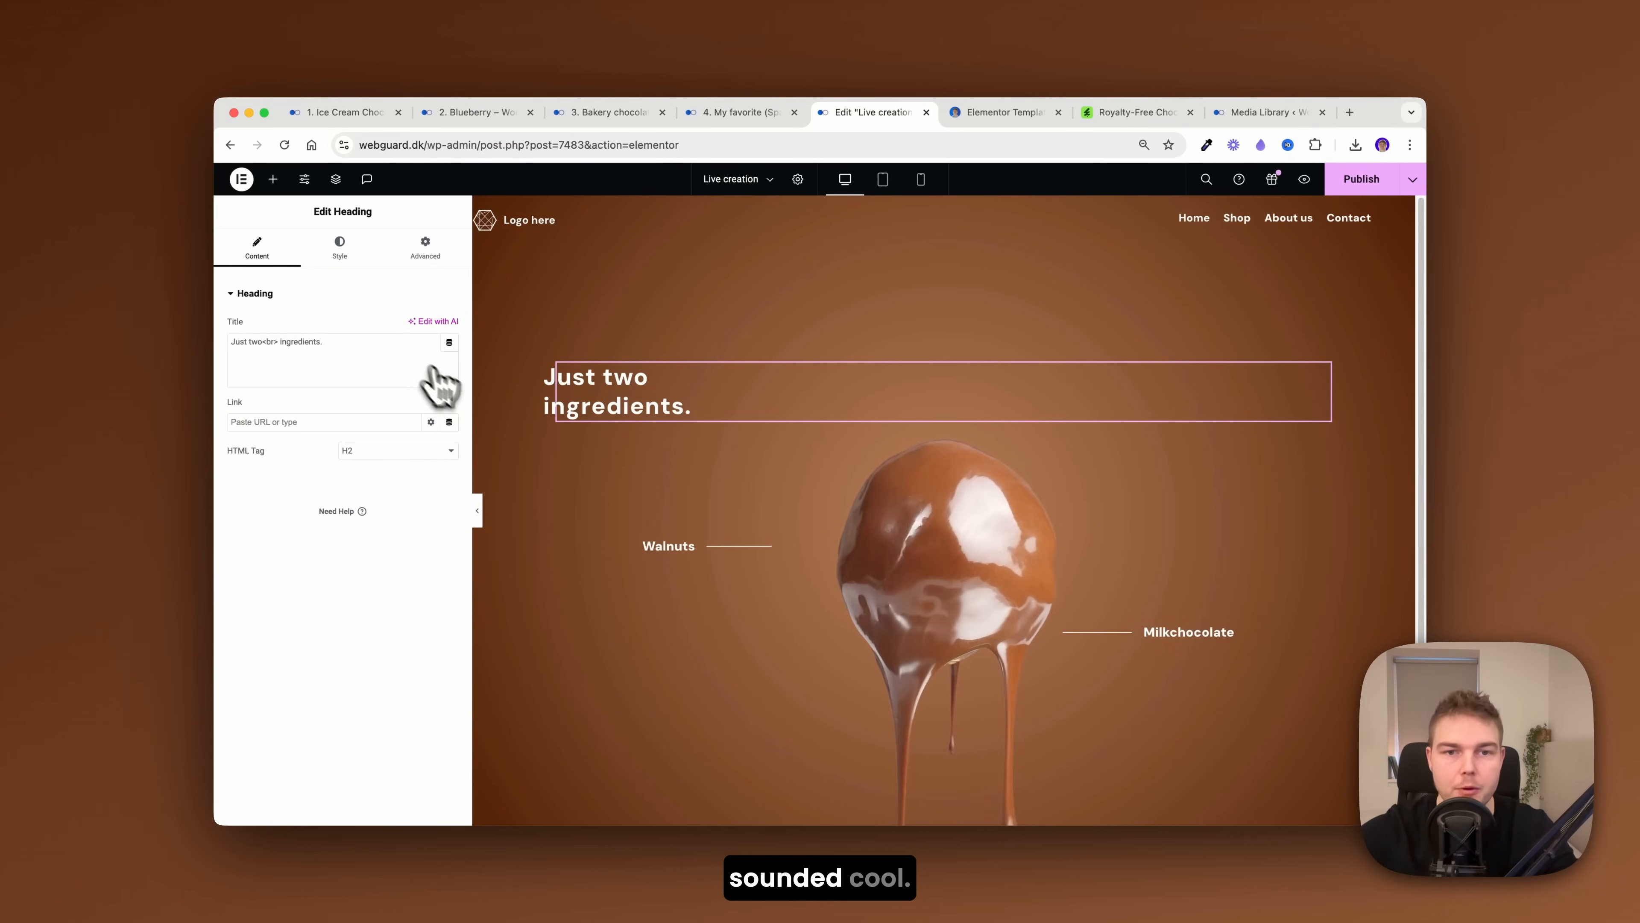
pyautogui.click(339, 248)
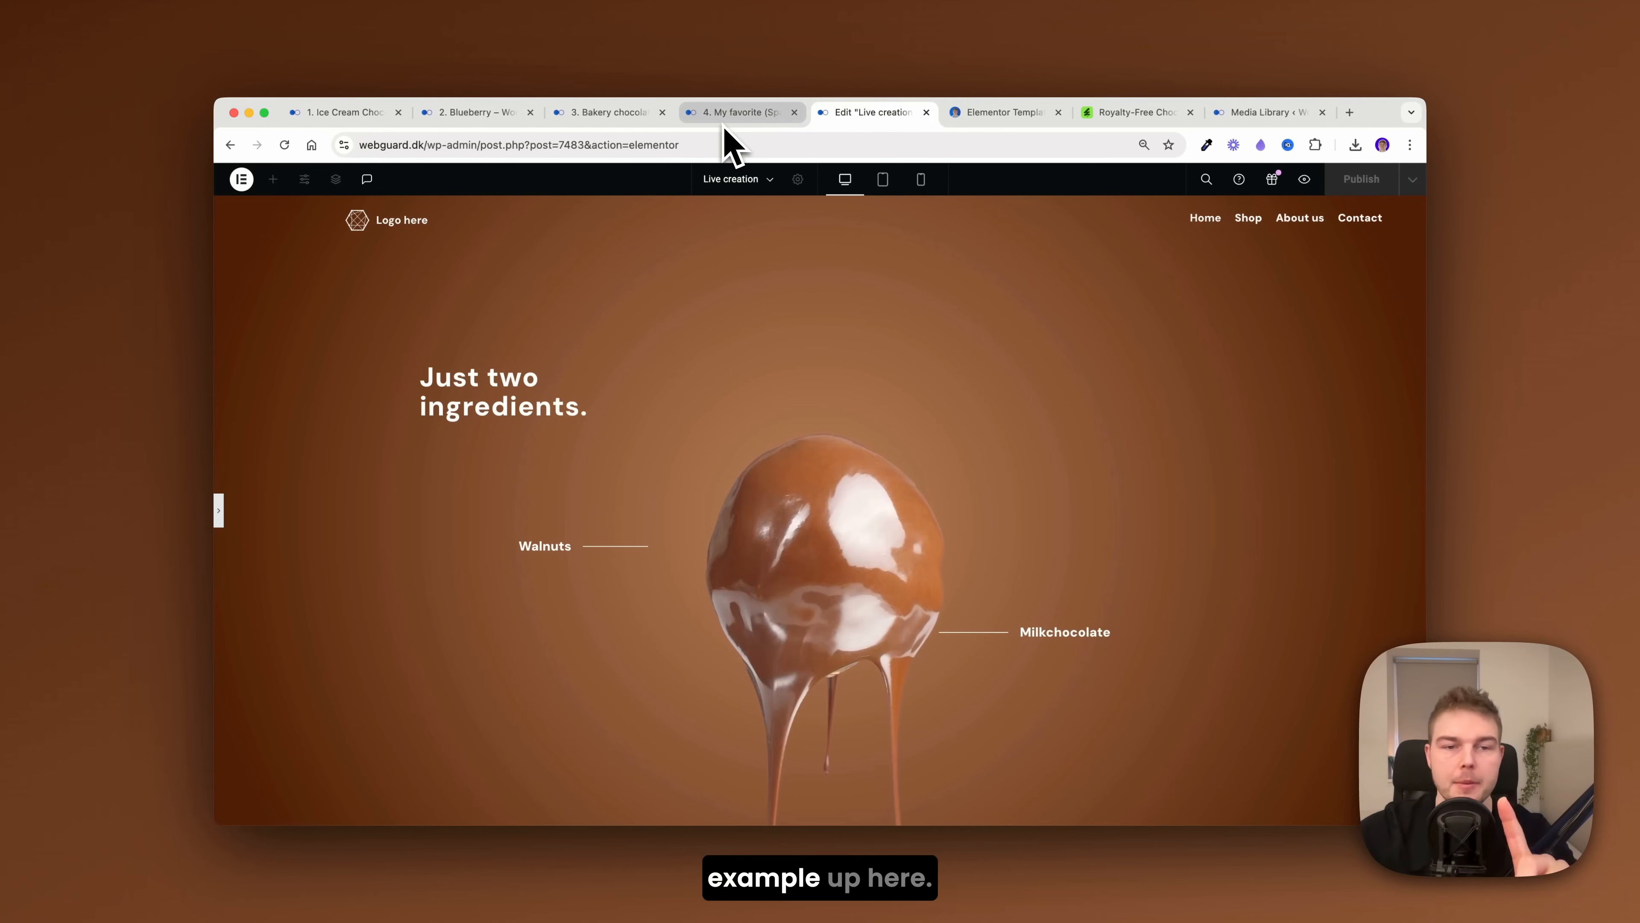
pyautogui.scroll(-3)
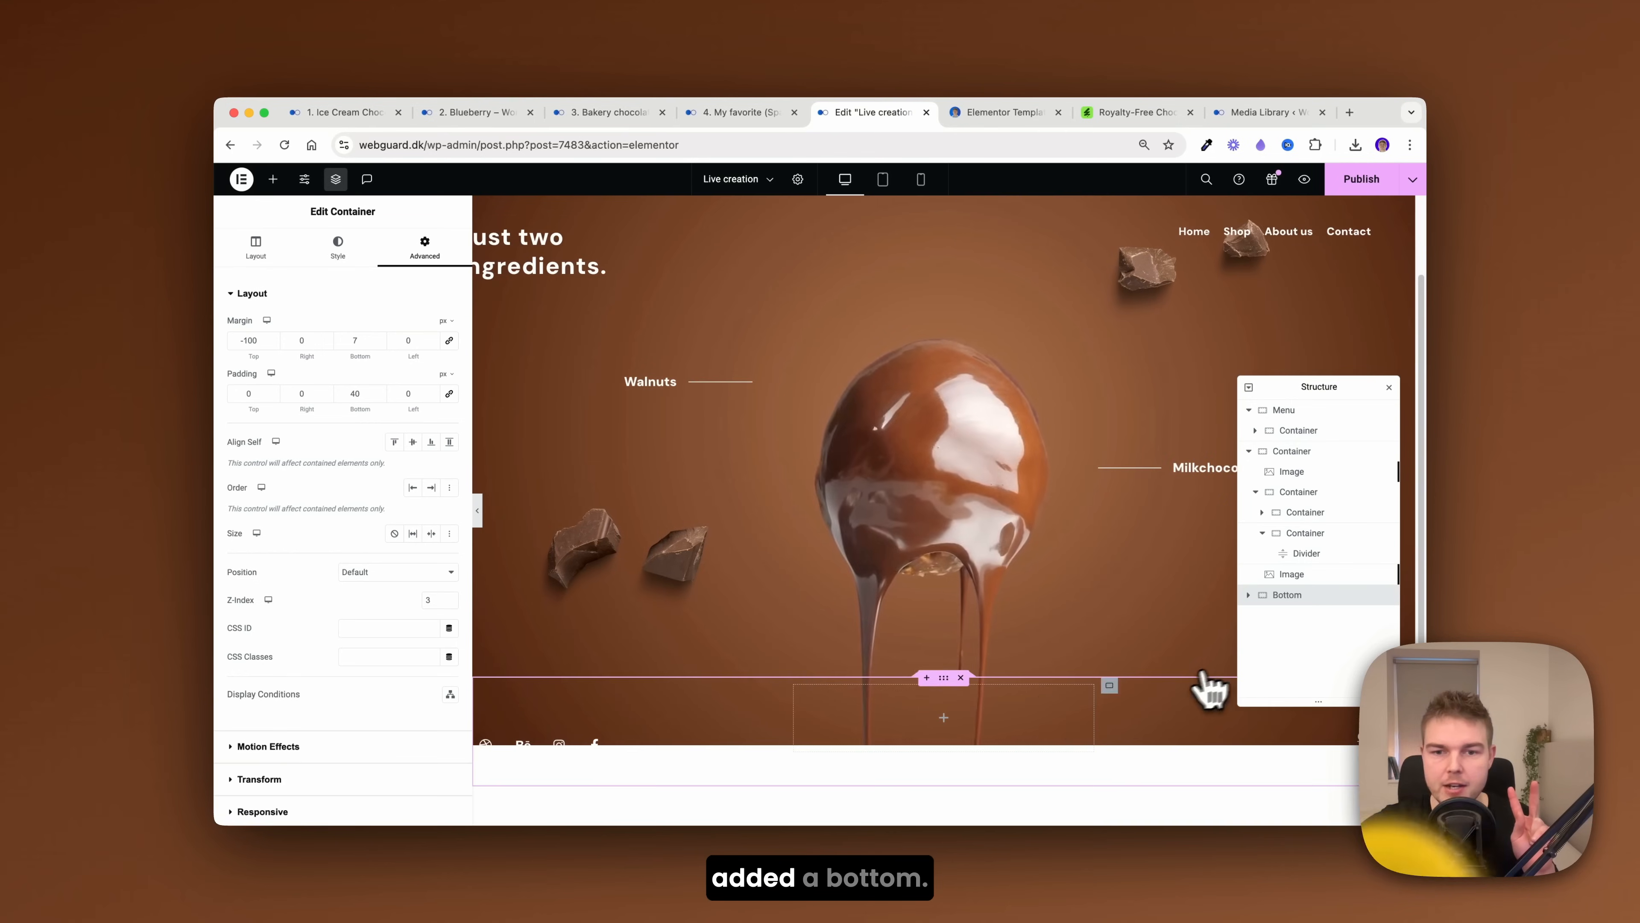
# - Give the Bottom social-bar container a -100 top margin so it overlays the video, then switch to the space example
pyautogui.scroll(-3)
pyautogui.write('0')
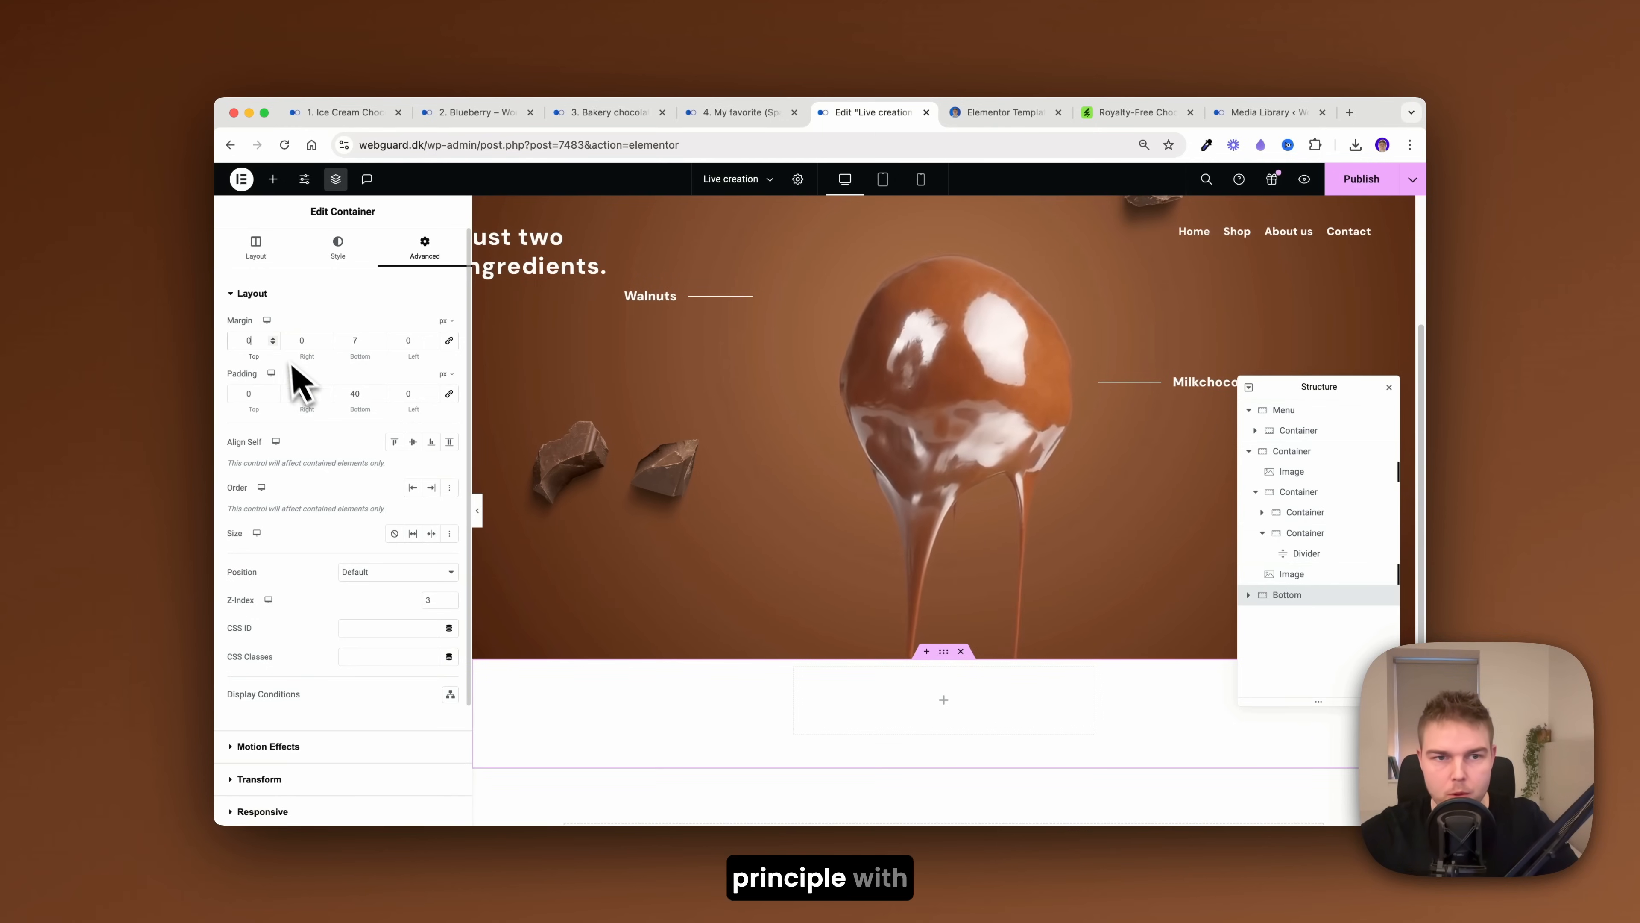
pyautogui.write('-20')
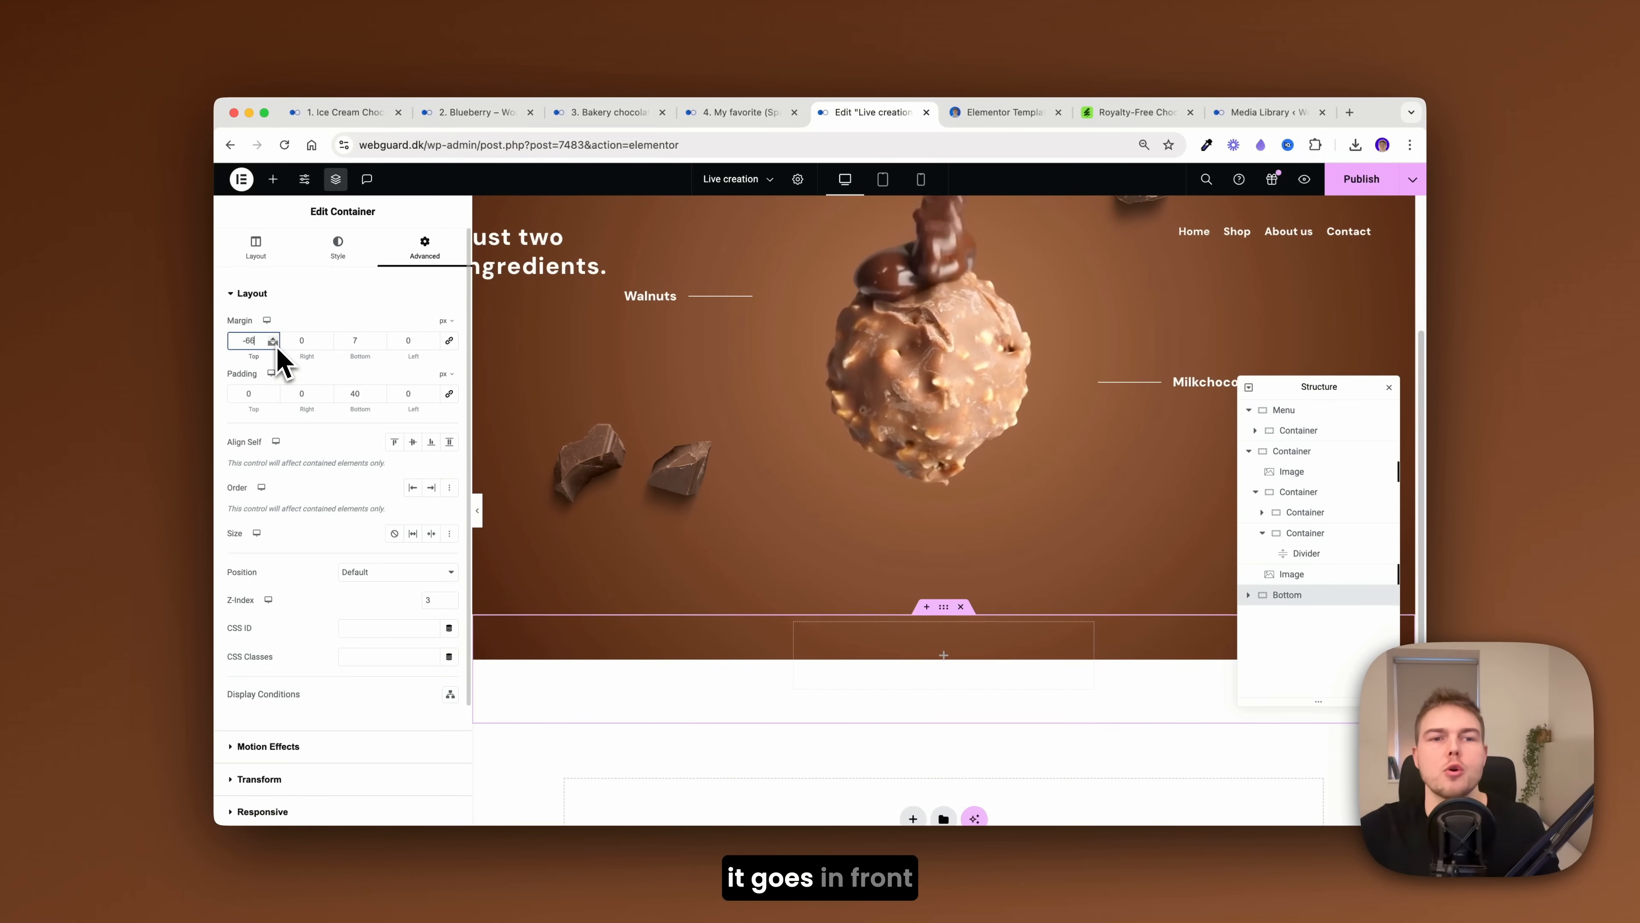
pyautogui.write('-100')
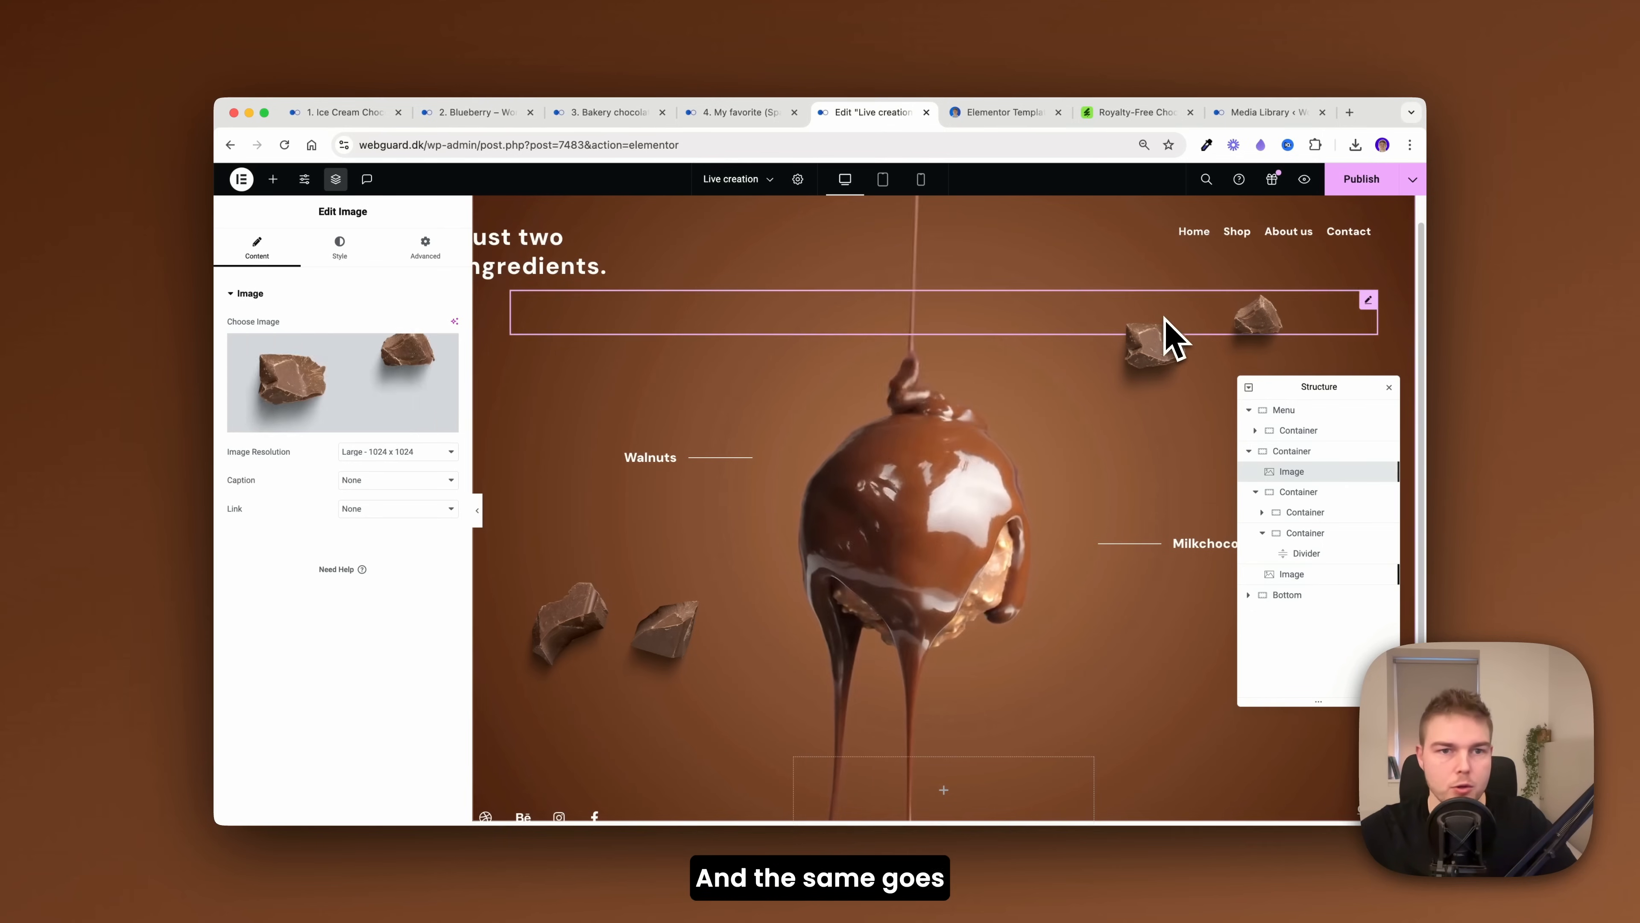
pyautogui.click(424, 248)
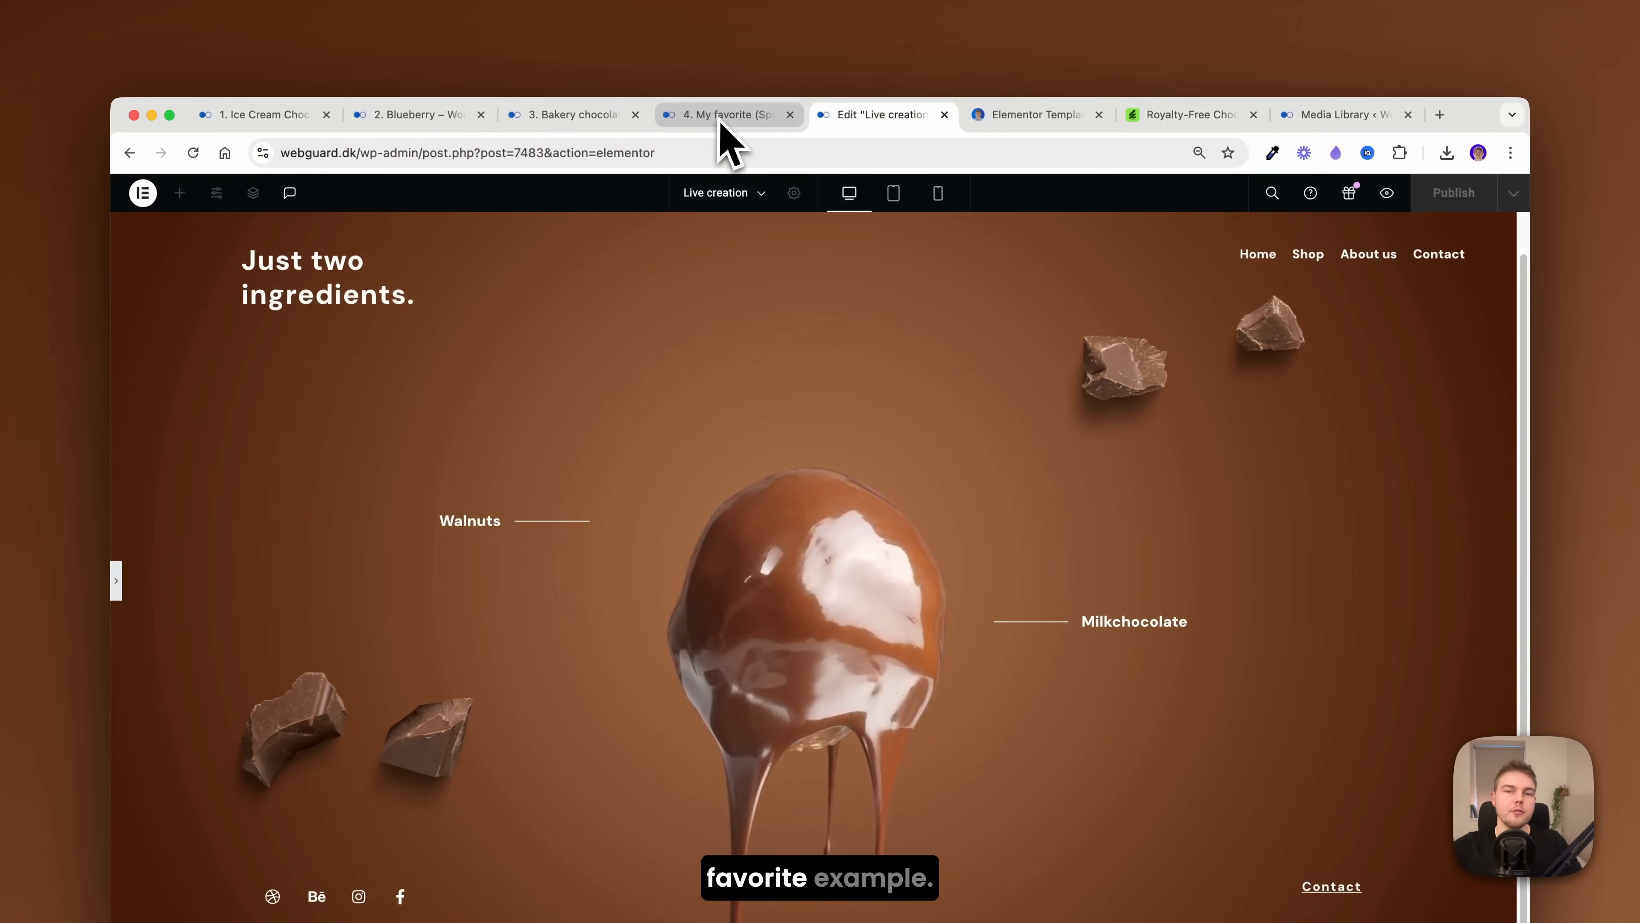
pyautogui.click(722, 114)
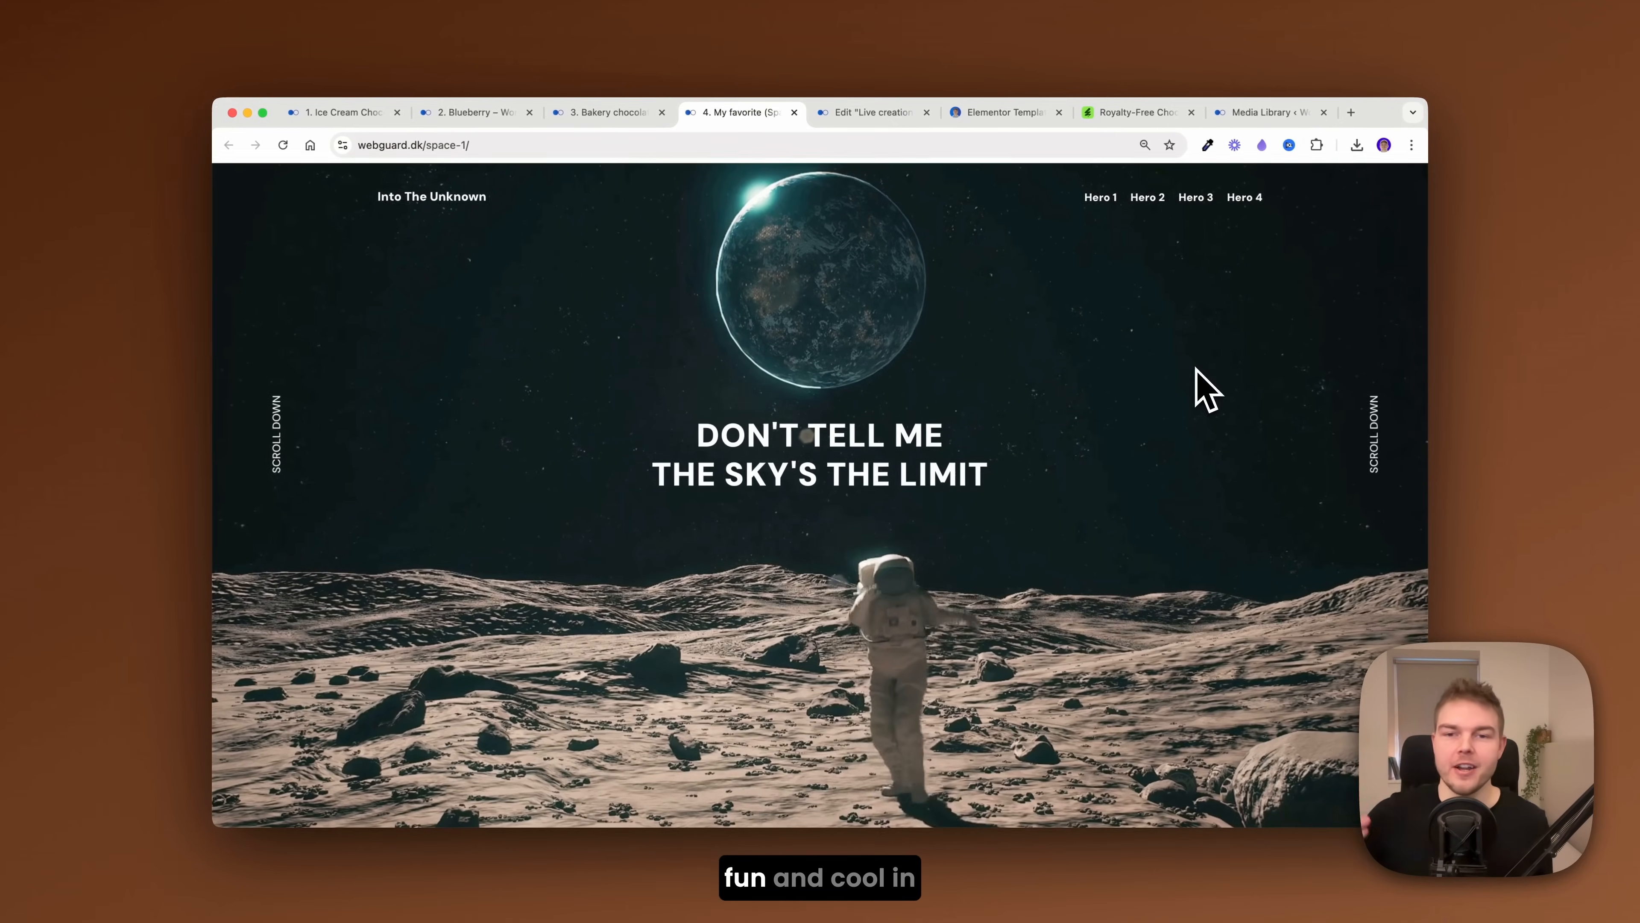